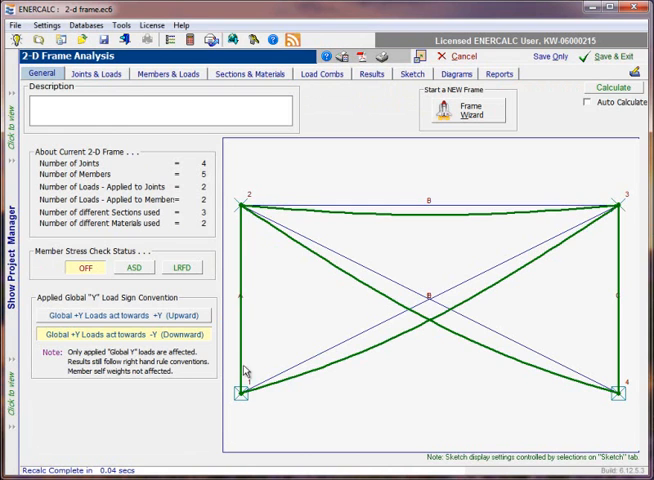
pyautogui.moveTo(608, 272)
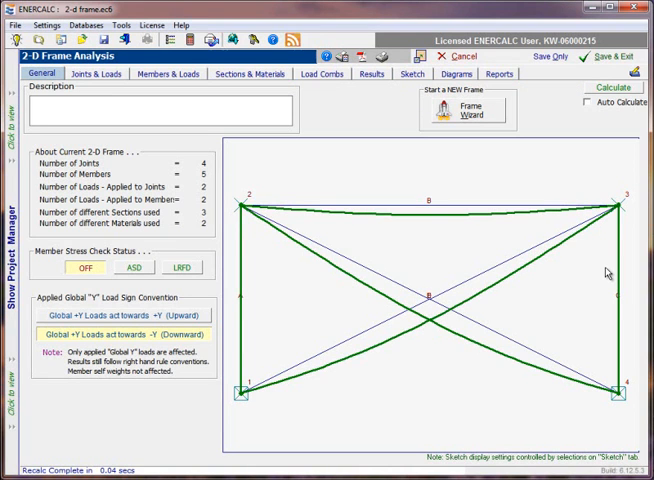
pyautogui.moveTo(540, 272)
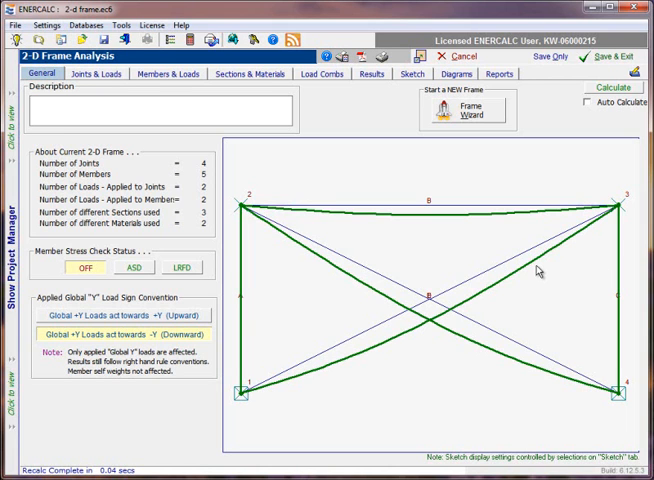
pyautogui.moveTo(532, 276)
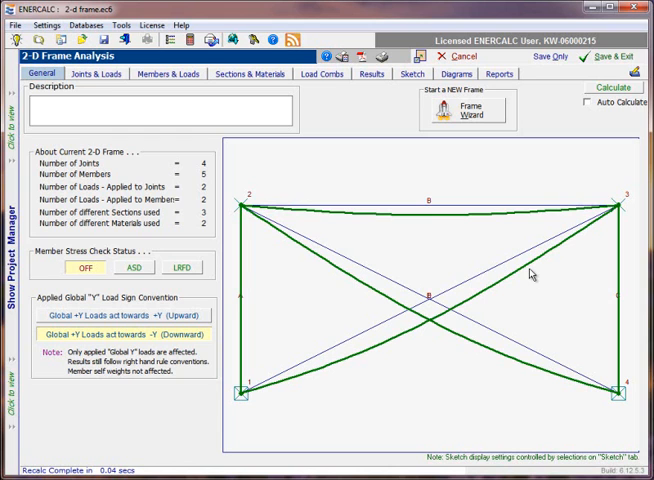
pyautogui.moveTo(320, 76)
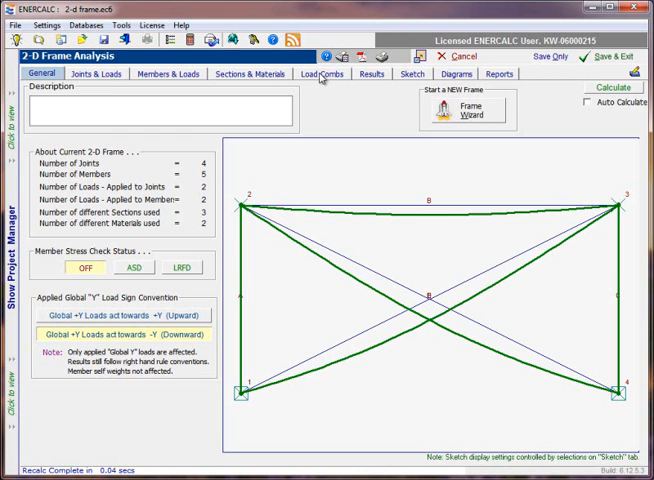
pyautogui.moveTo(312, 166)
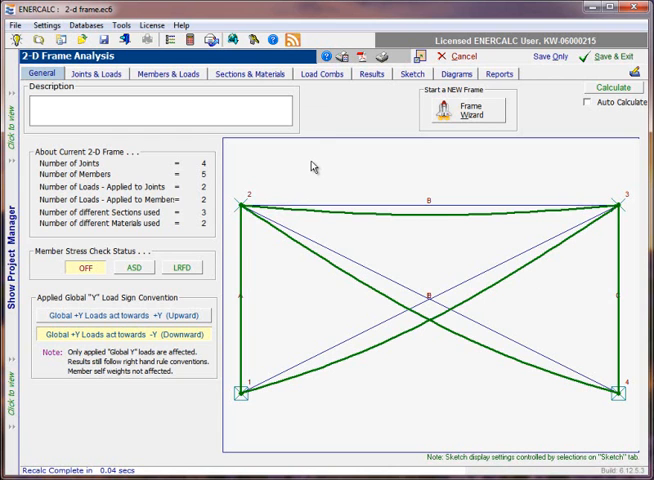
pyautogui.moveTo(384, 166)
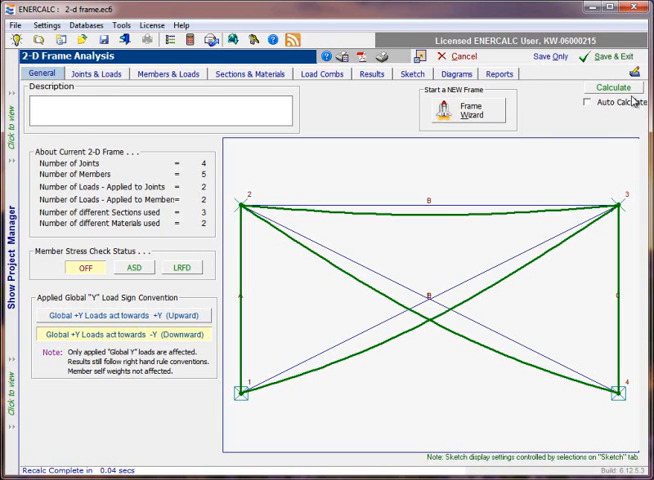
pyautogui.moveTo(588, 106)
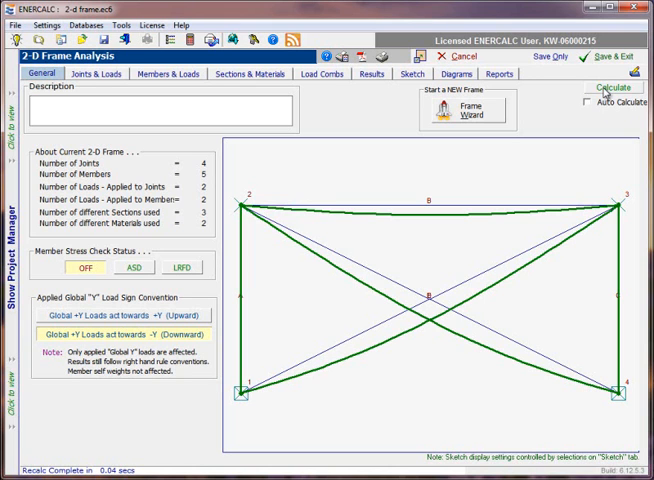
pyautogui.moveTo(584, 124)
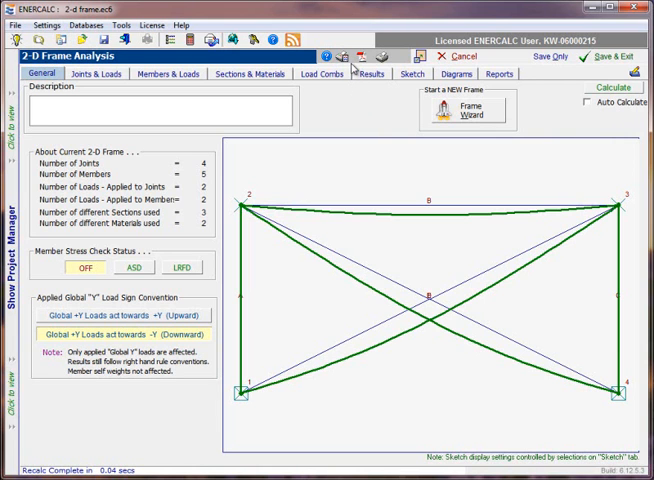
pyautogui.moveTo(352, 88)
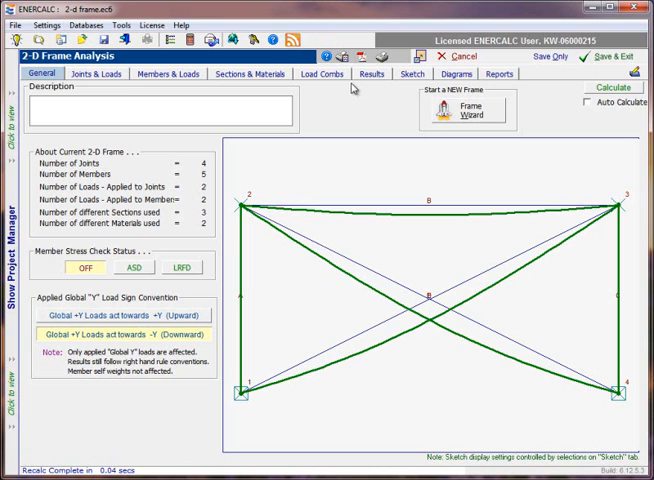
pyautogui.moveTo(608, 92)
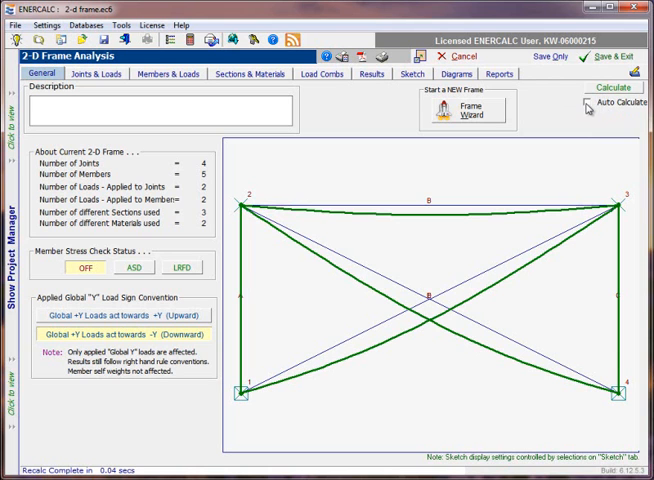
# - Enable Auto Calculate so results update whenever the frame inputs change
pyautogui.click(588, 102)
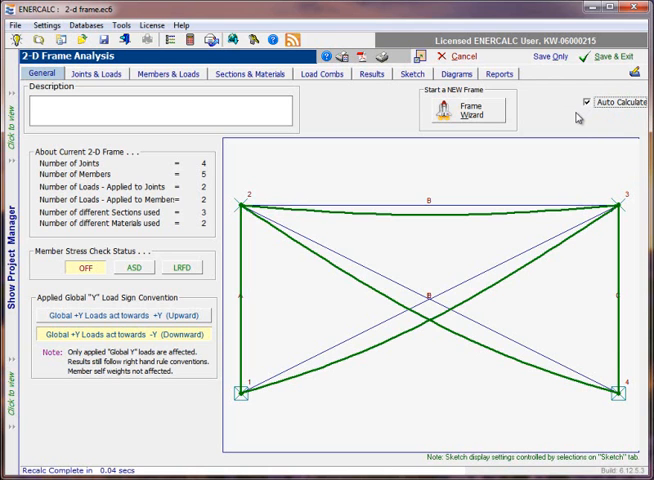
pyautogui.moveTo(564, 122)
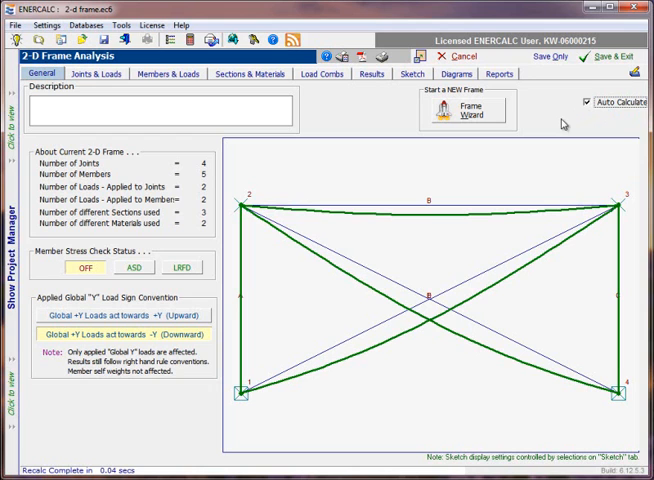
pyautogui.moveTo(394, 116)
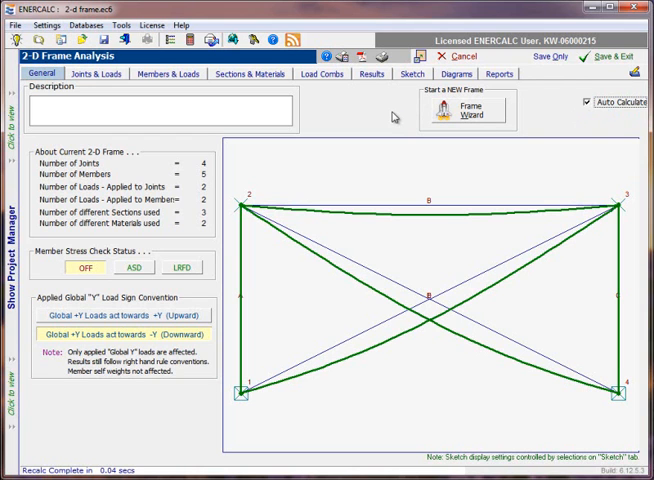
pyautogui.moveTo(378, 106)
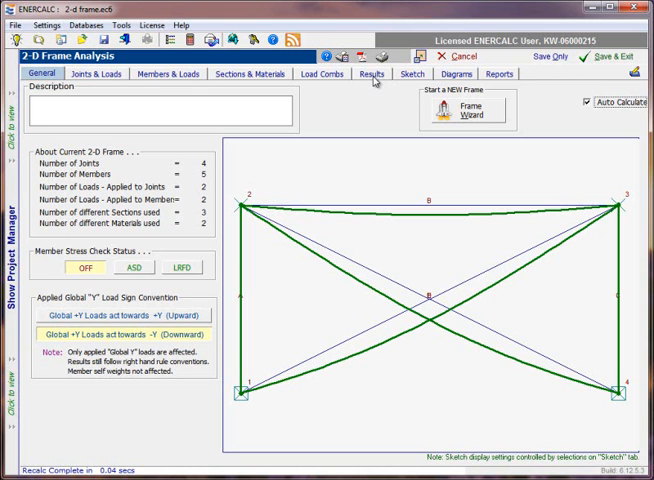
pyautogui.moveTo(424, 82)
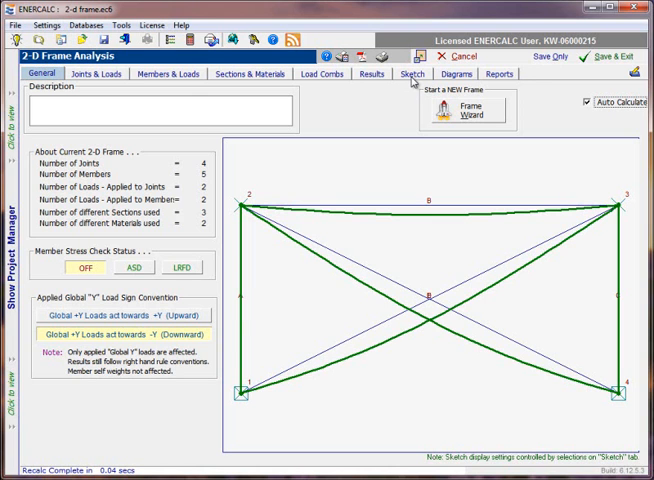
# - Show the frame sketch with its undeformed and deformed shapes
pyautogui.click(412, 72)
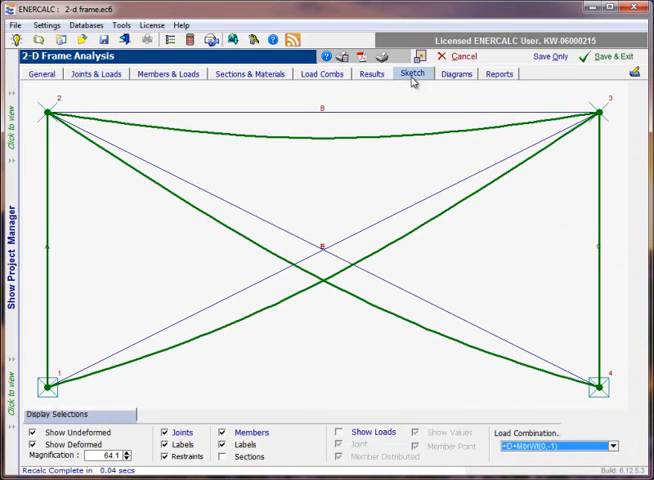
pyautogui.moveTo(392, 168)
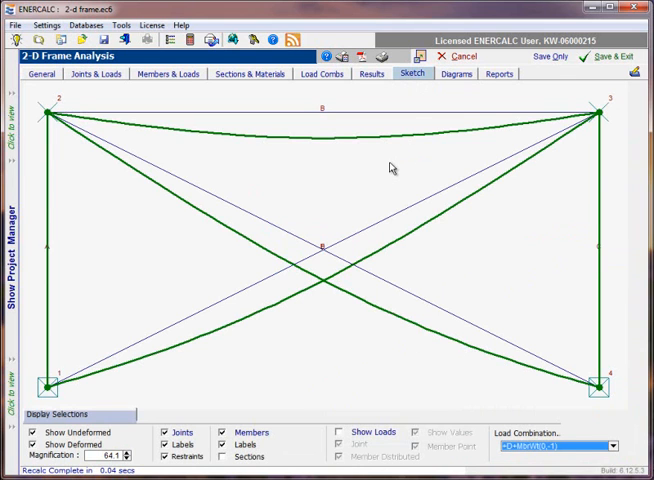
pyautogui.moveTo(380, 190)
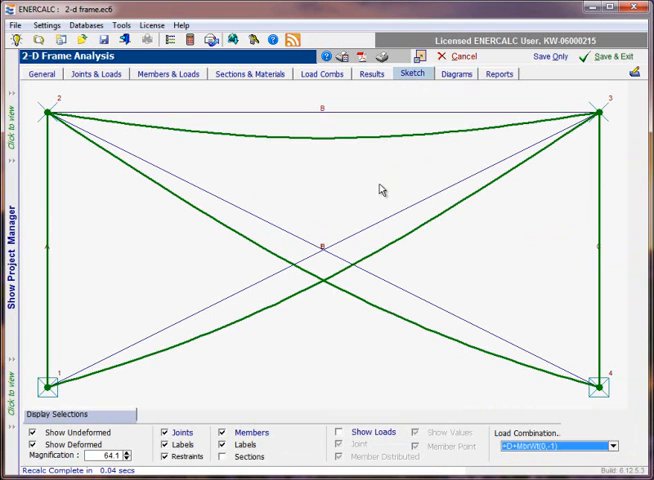
pyautogui.moveTo(392, 262)
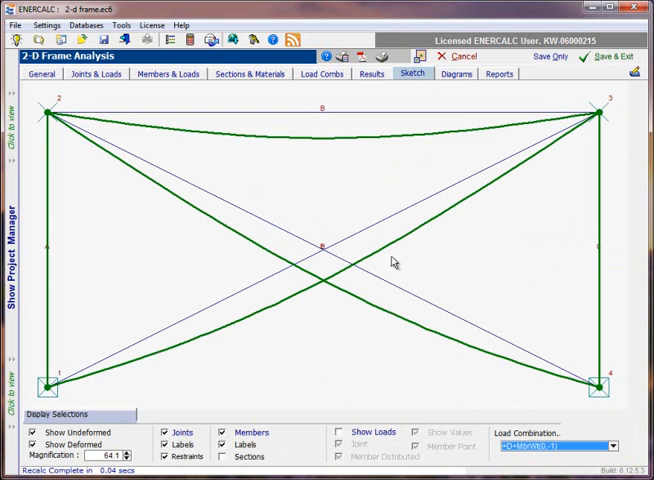
pyautogui.moveTo(42, 452)
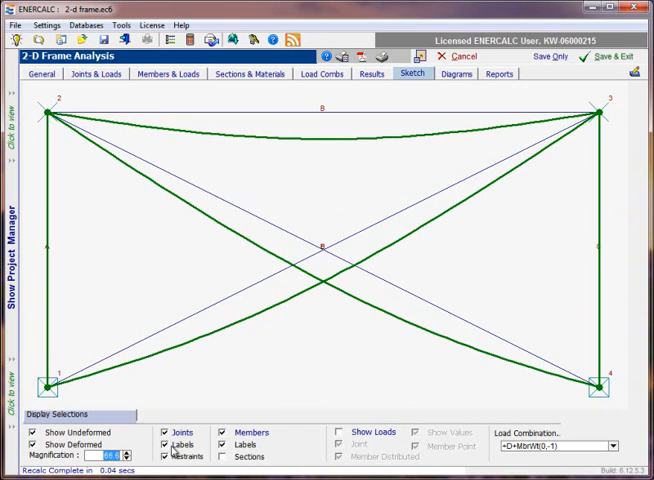
pyautogui.click(160, 456)
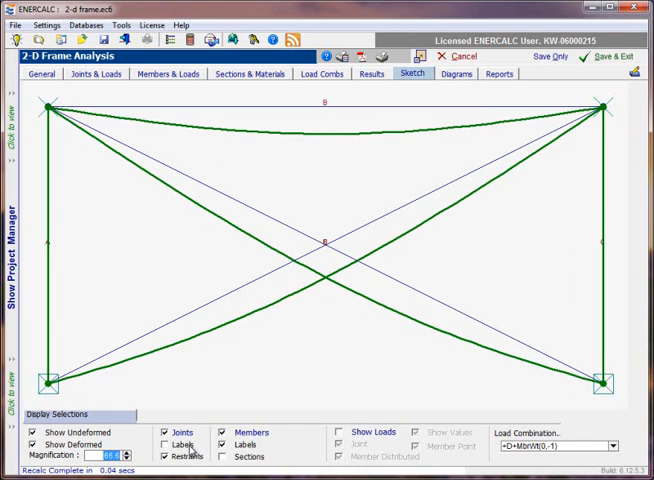
pyautogui.click(164, 444)
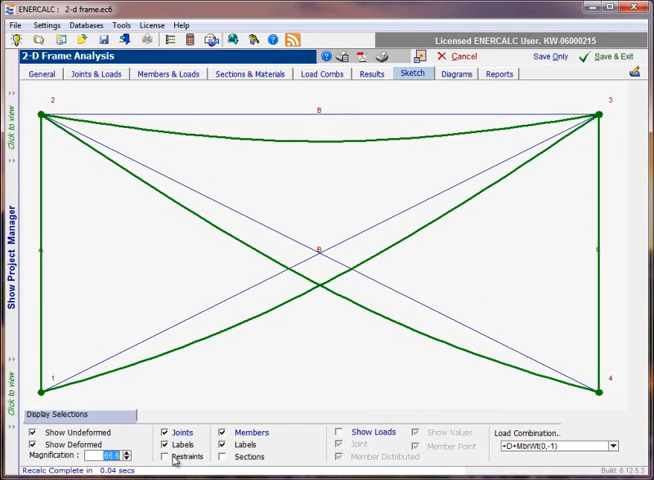
pyautogui.click(160, 456)
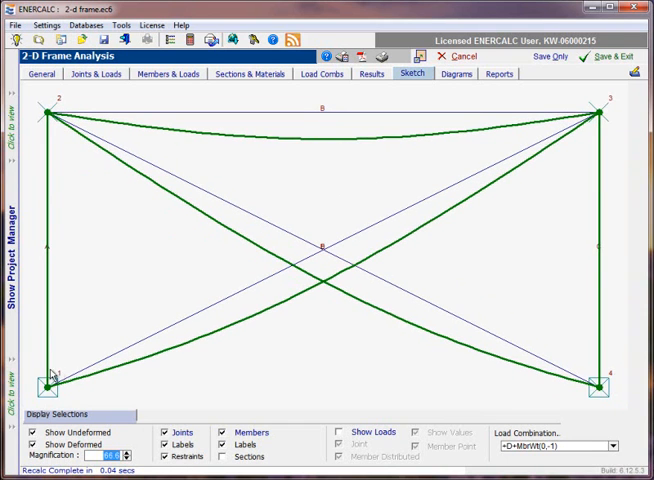
pyautogui.moveTo(58, 400)
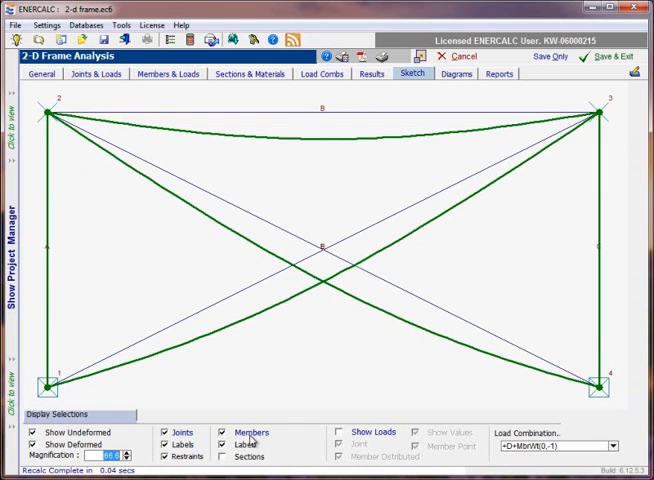
pyautogui.click(218, 444)
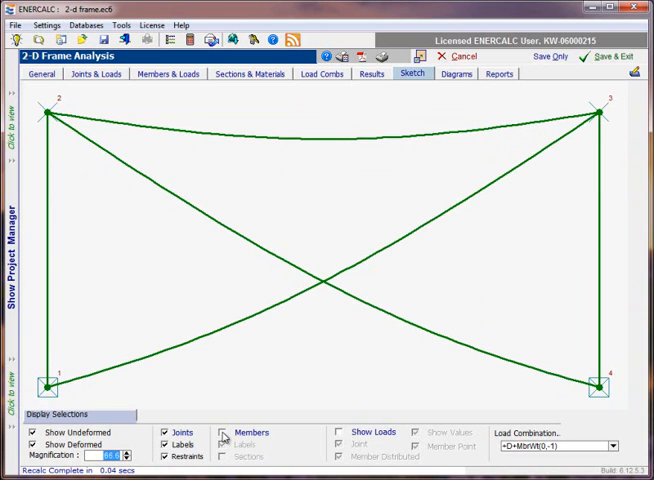
pyautogui.click(226, 444)
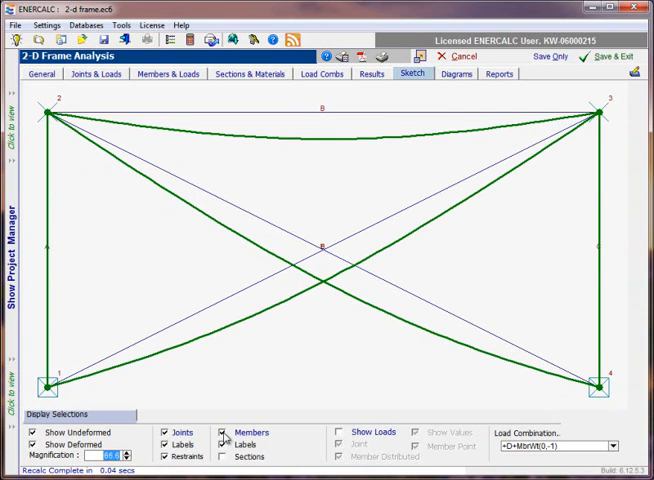
pyautogui.click(226, 444)
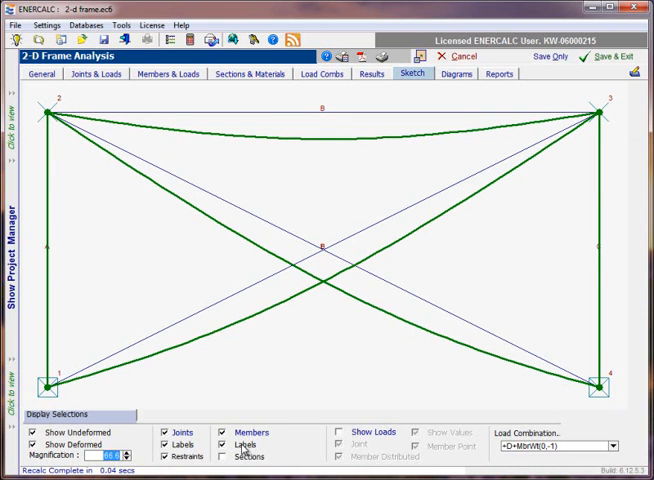
# - Label the member names on the frame sketch
pyautogui.click(224, 456)
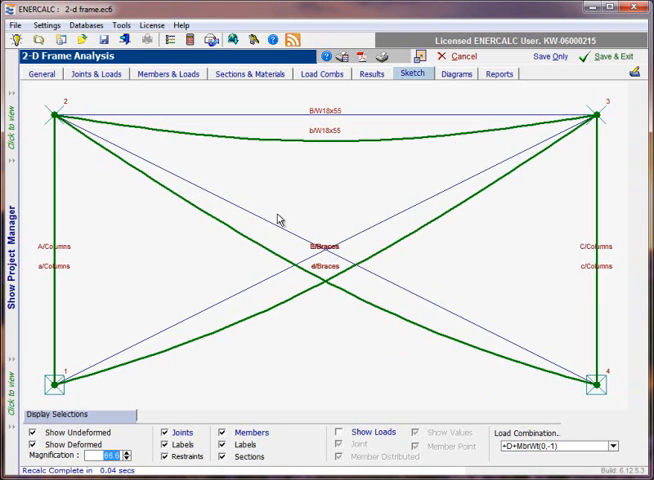
pyautogui.moveTo(336, 120)
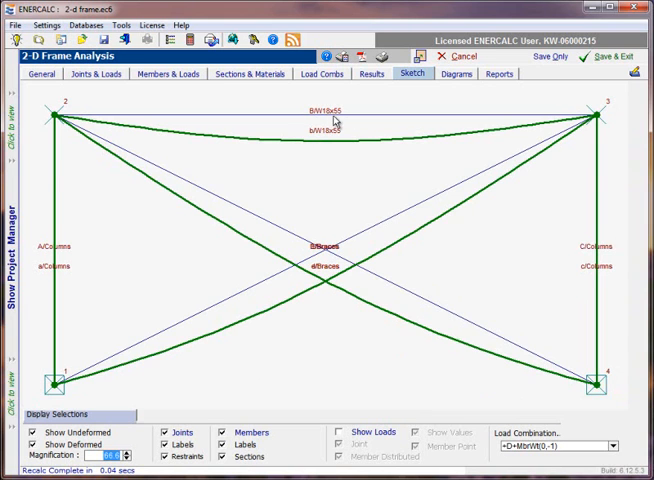
pyautogui.moveTo(340, 122)
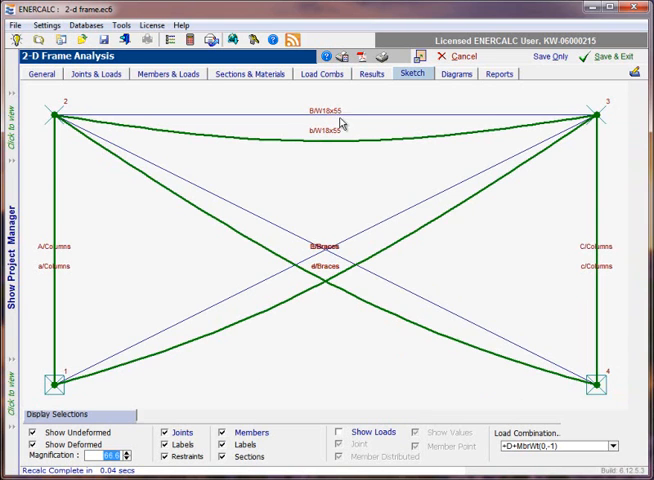
pyautogui.moveTo(340, 148)
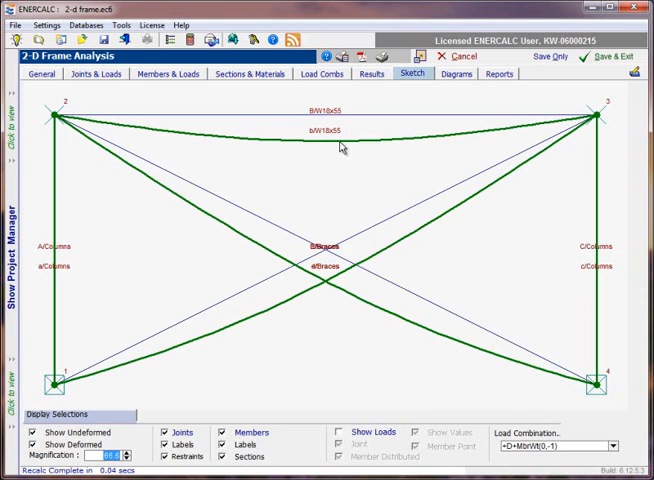
pyautogui.moveTo(112, 300)
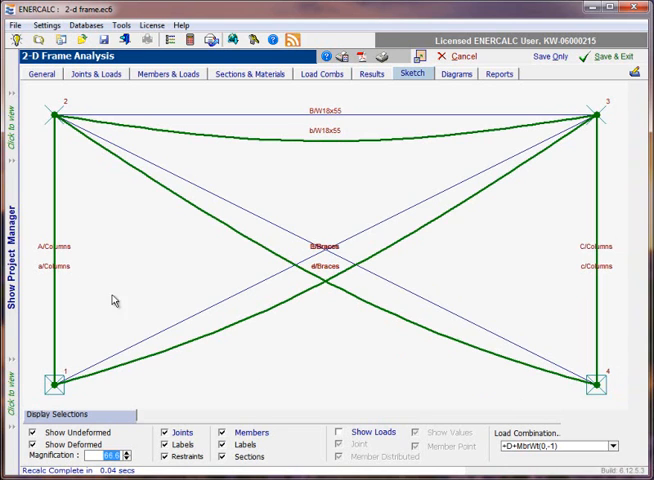
pyautogui.moveTo(324, 284)
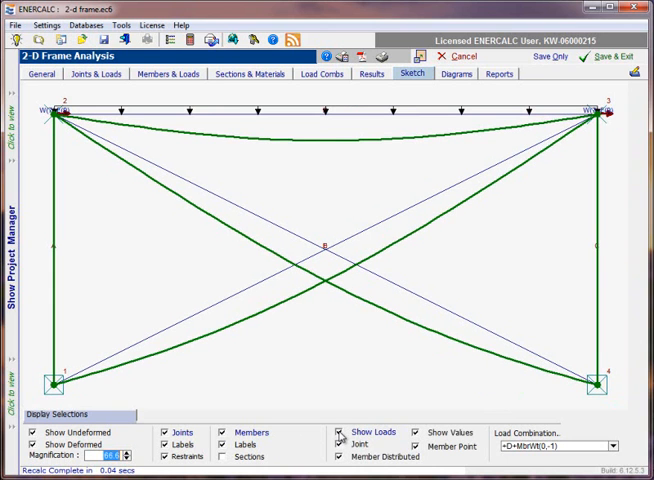
# - Switch the sketch to another load combination to view its deflected shape
pyautogui.click(340, 444)
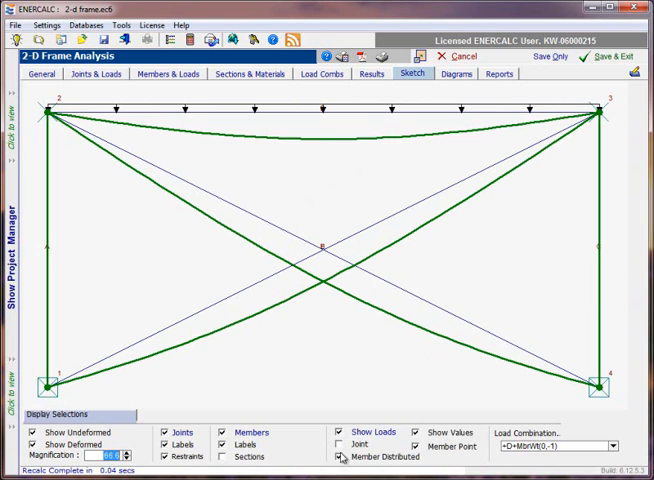
pyautogui.click(336, 444)
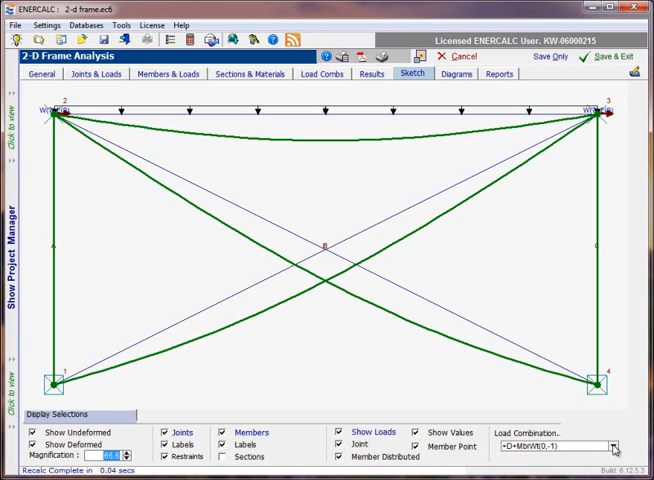
pyautogui.moveTo(432, 140)
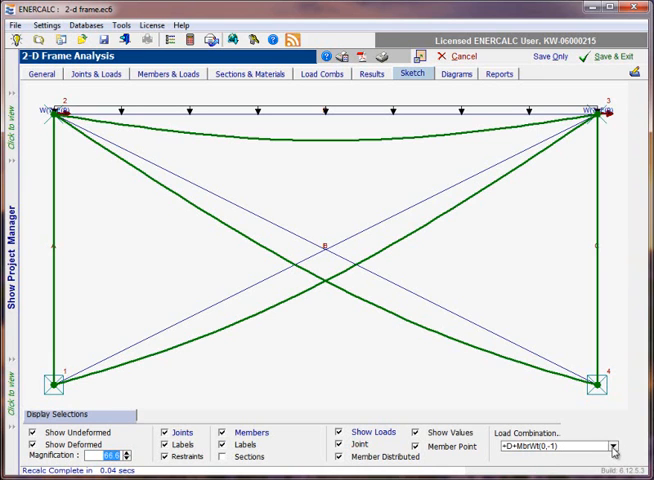
pyautogui.click(614, 444)
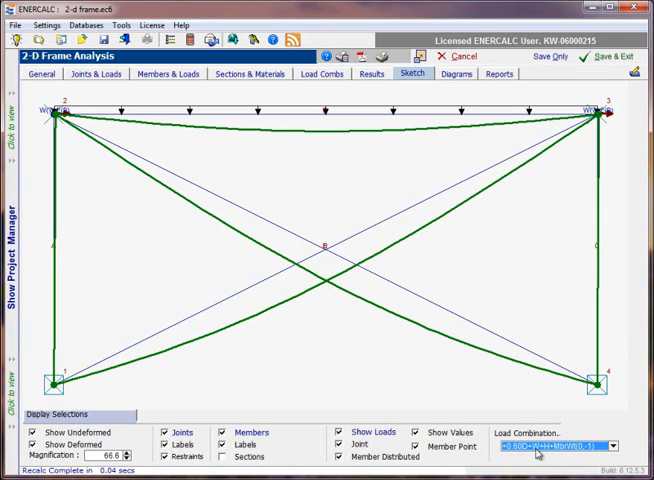
pyautogui.moveTo(156, 200)
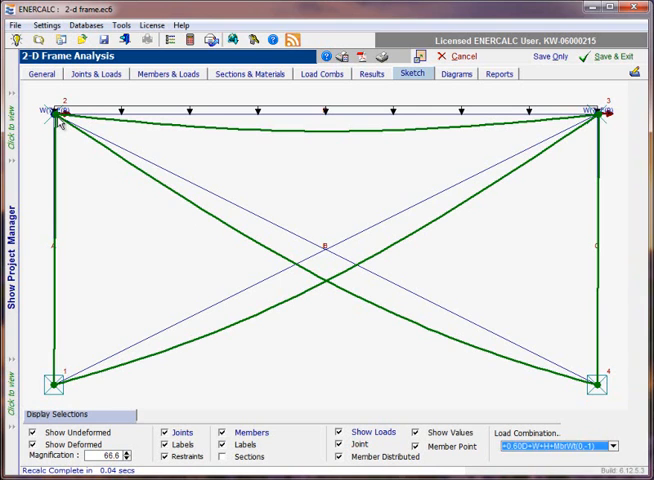
pyautogui.moveTo(58, 324)
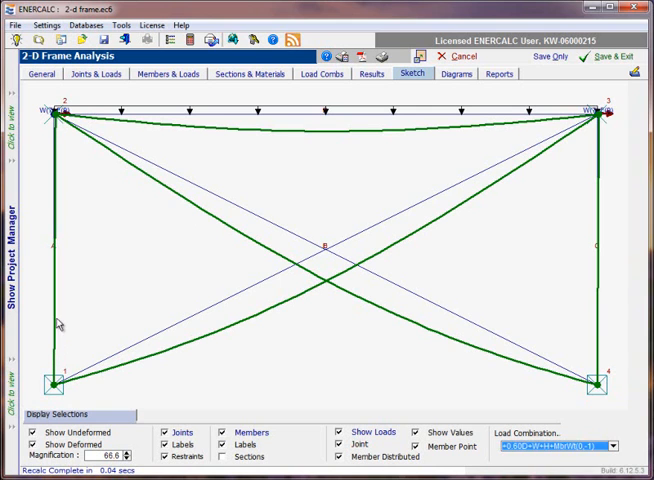
pyautogui.moveTo(56, 268)
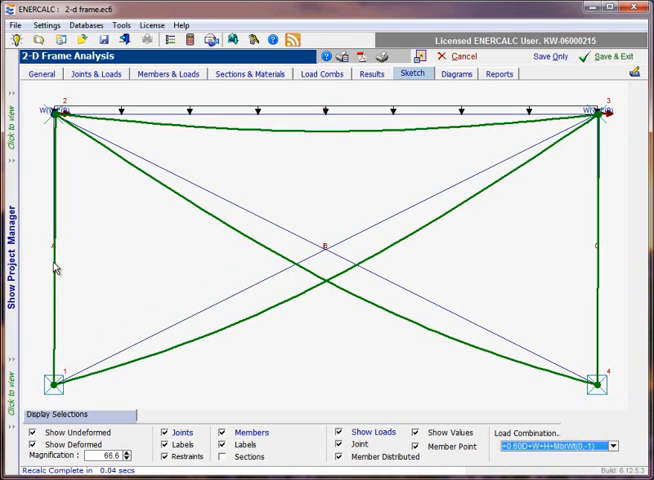
pyautogui.moveTo(70, 384)
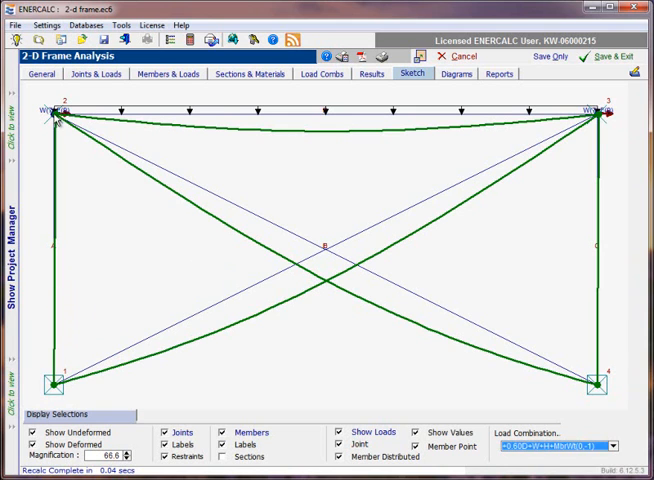
pyautogui.moveTo(488, 244)
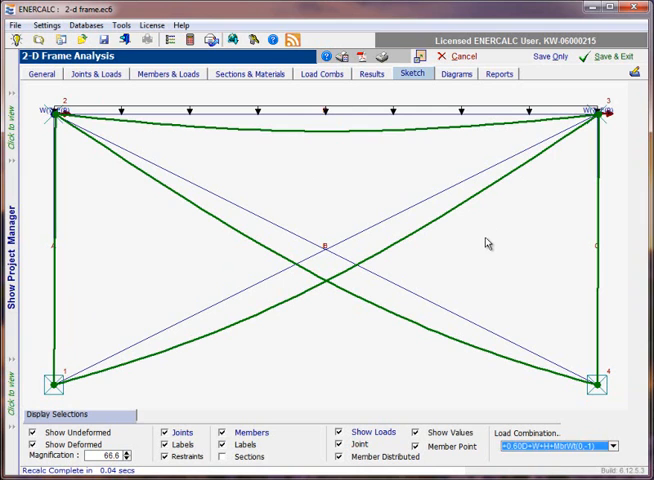
pyautogui.moveTo(452, 144)
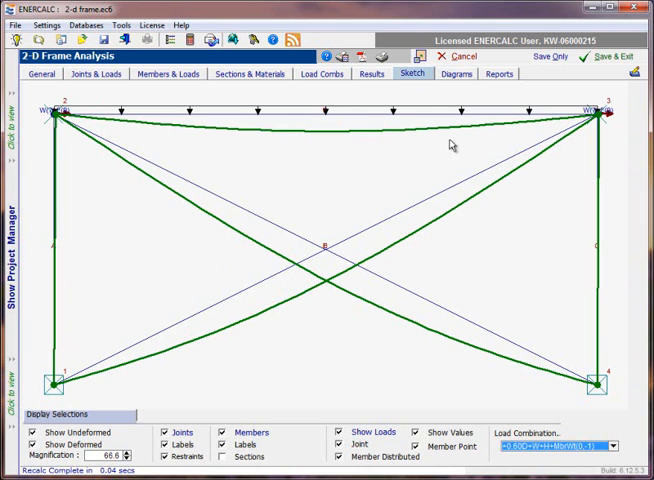
pyautogui.moveTo(390, 180)
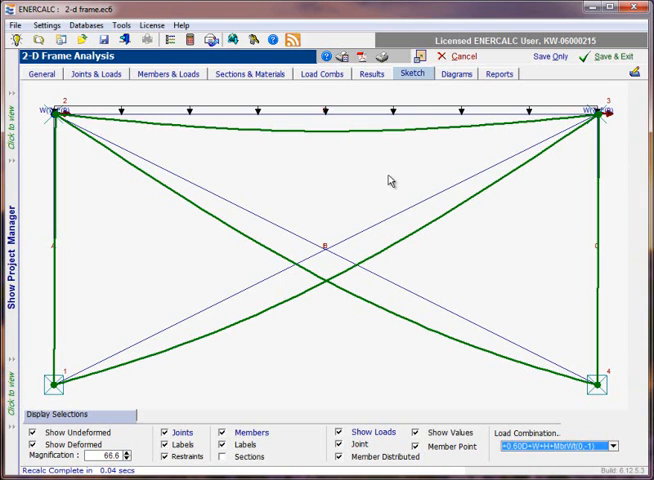
pyautogui.moveTo(324, 188)
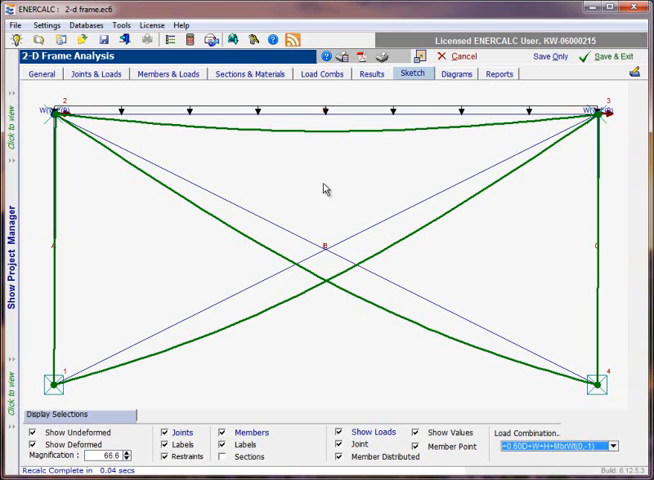
pyautogui.moveTo(92, 336)
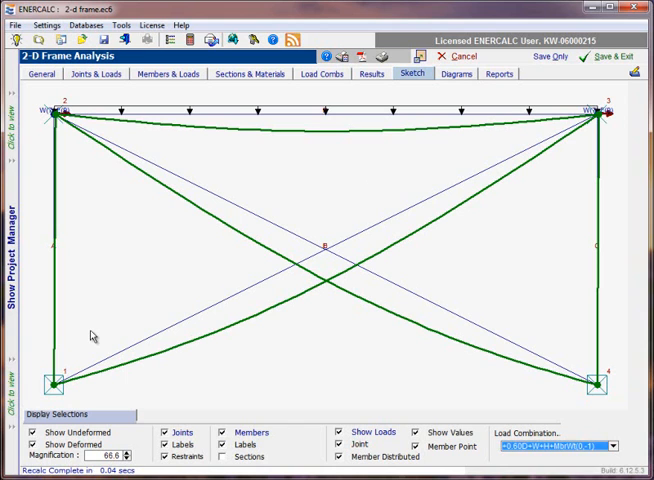
pyautogui.moveTo(106, 336)
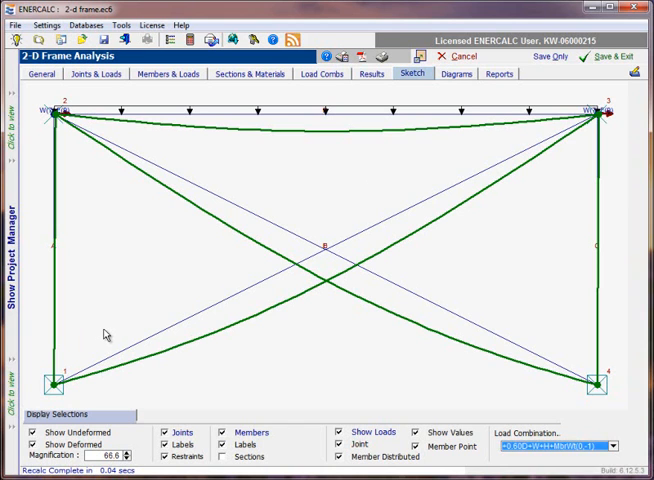
pyautogui.moveTo(408, 320)
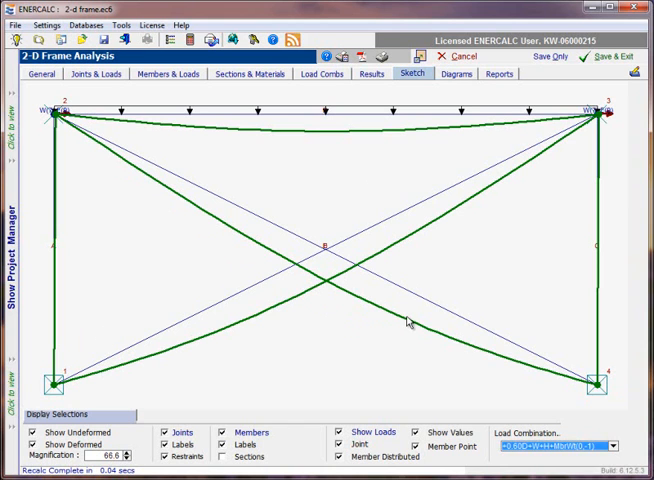
pyautogui.moveTo(240, 312)
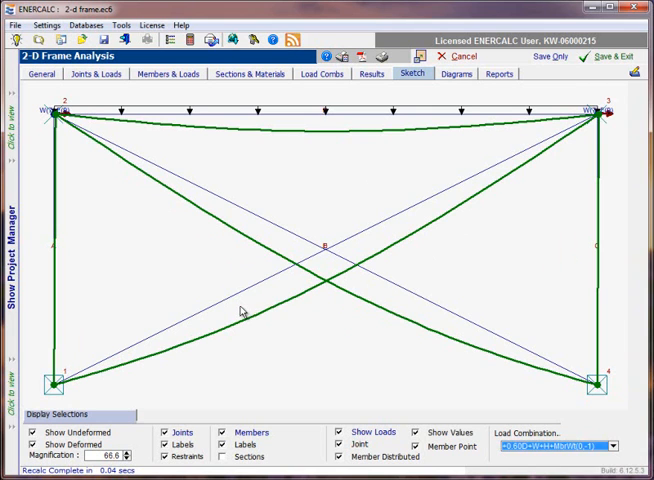
pyautogui.moveTo(152, 160)
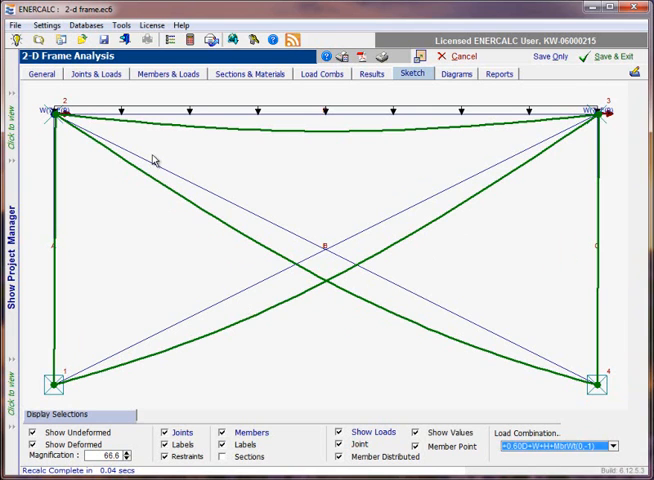
pyautogui.moveTo(310, 304)
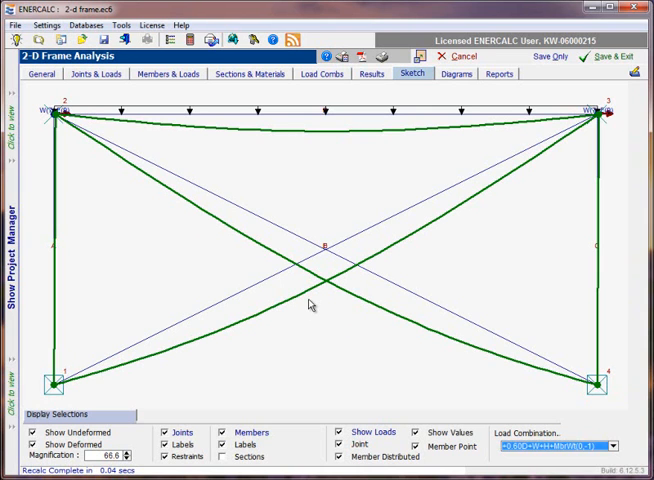
pyautogui.moveTo(70, 408)
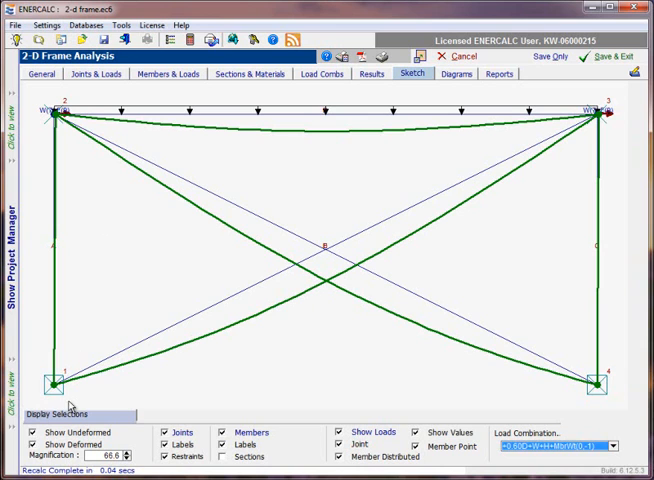
pyautogui.moveTo(66, 406)
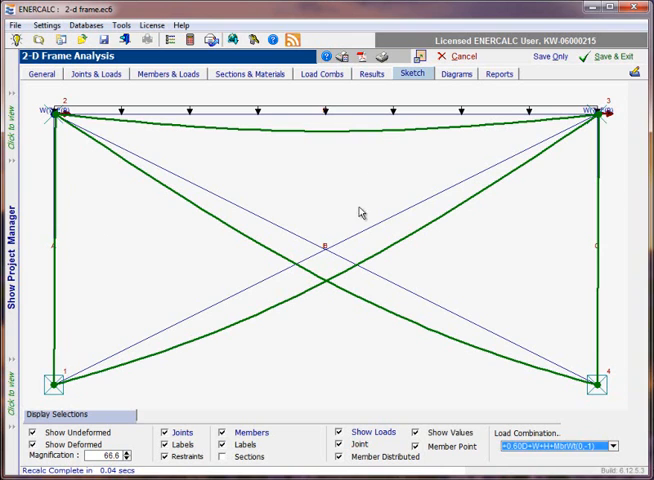
pyautogui.moveTo(344, 236)
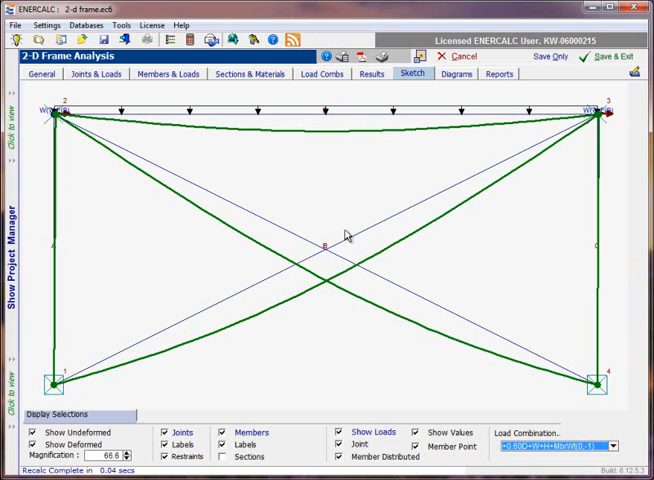
pyautogui.moveTo(510, 364)
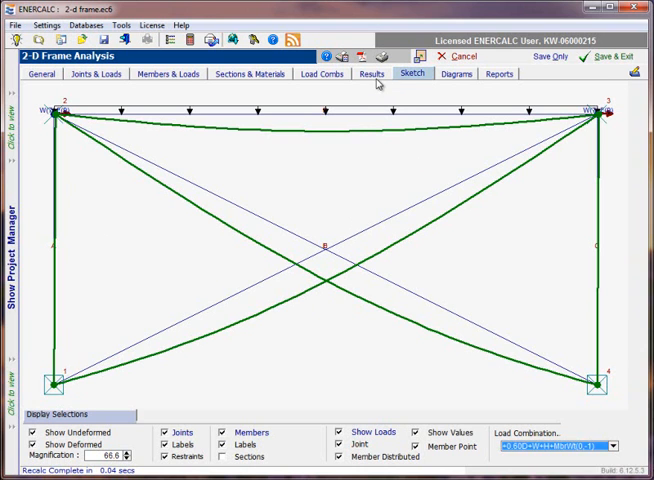
pyautogui.click(370, 74)
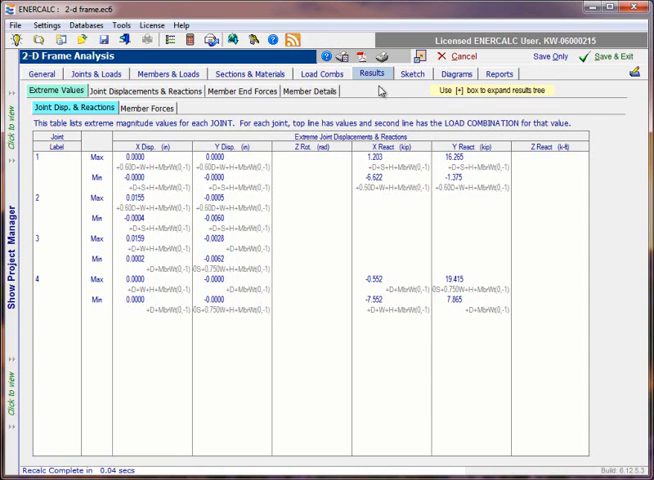
pyautogui.moveTo(36, 118)
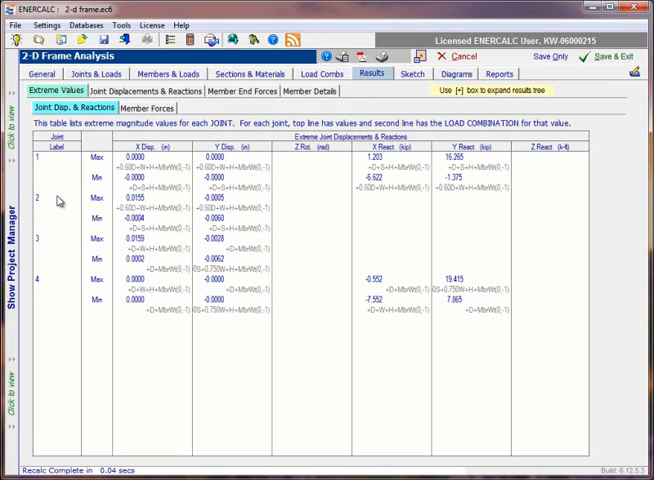
pyautogui.moveTo(56, 296)
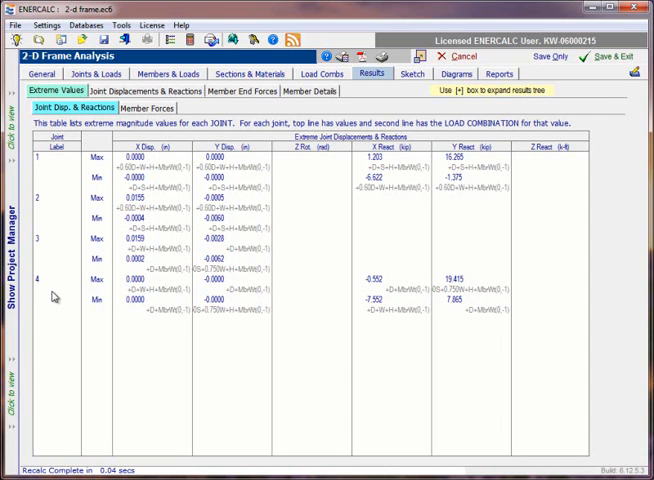
pyautogui.moveTo(120, 166)
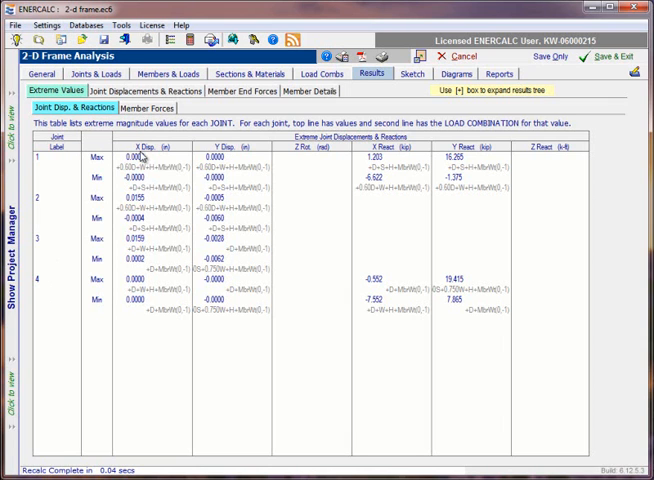
pyautogui.moveTo(224, 158)
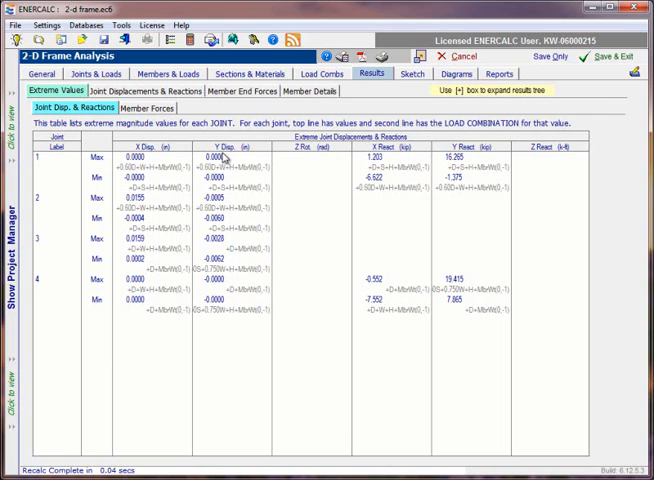
pyautogui.moveTo(308, 156)
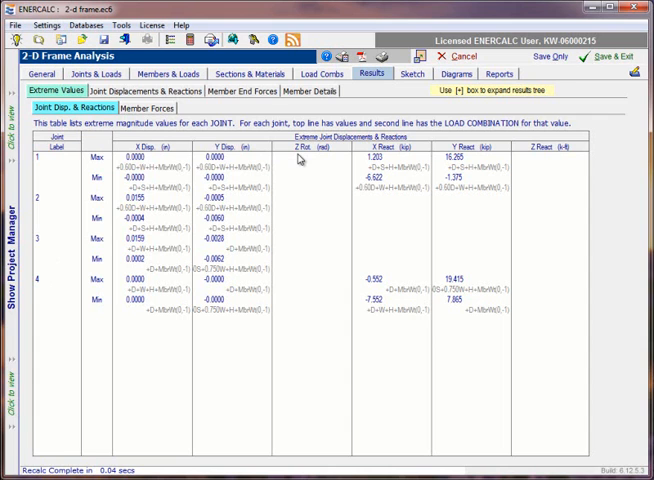
pyautogui.moveTo(392, 164)
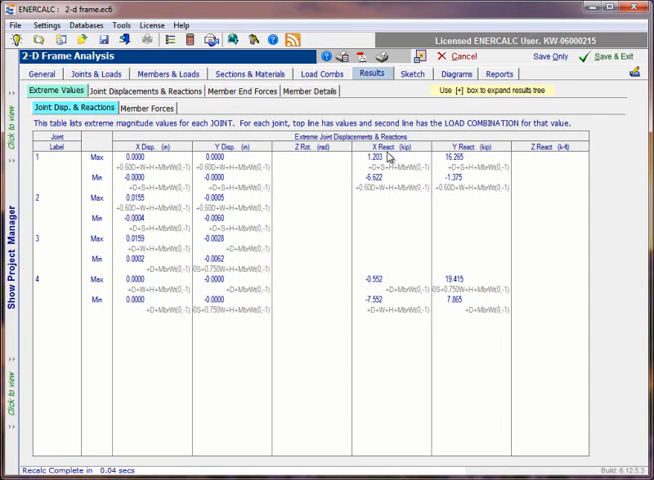
pyautogui.moveTo(464, 158)
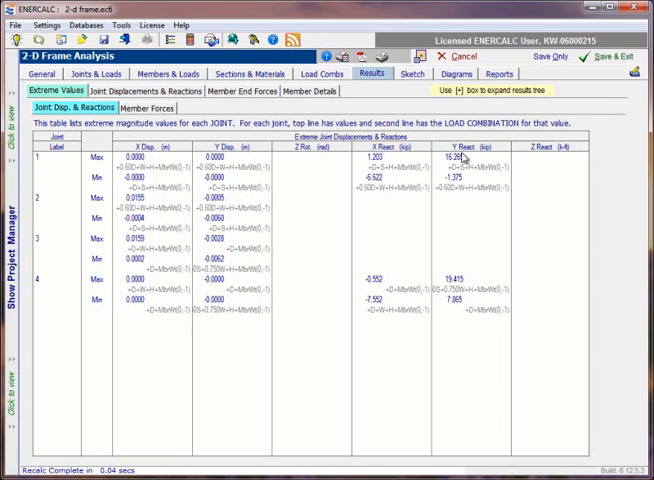
pyautogui.moveTo(548, 160)
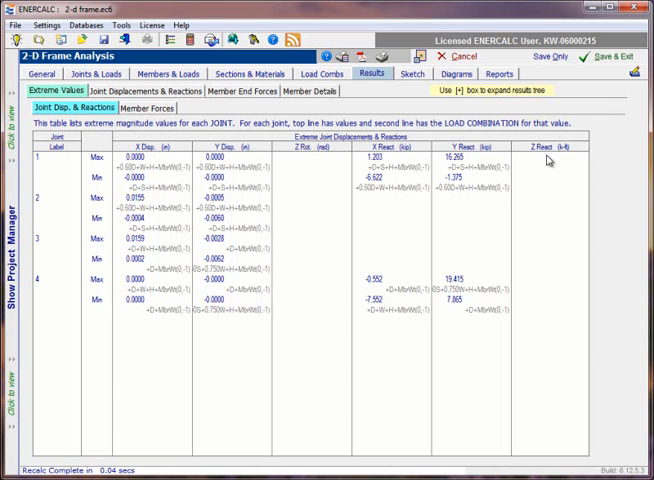
pyautogui.moveTo(550, 158)
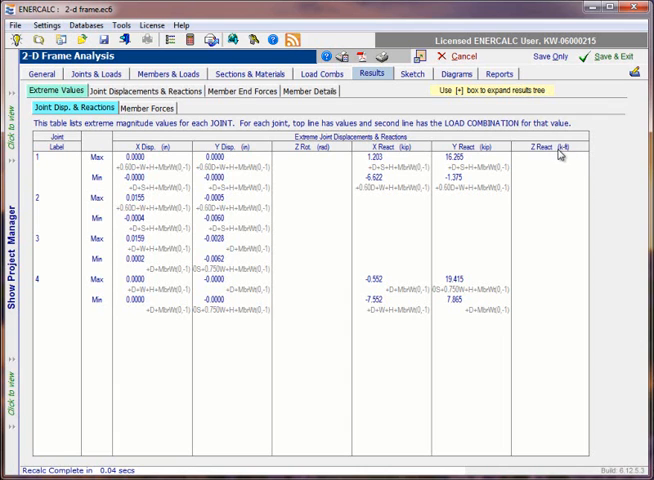
pyautogui.moveTo(560, 164)
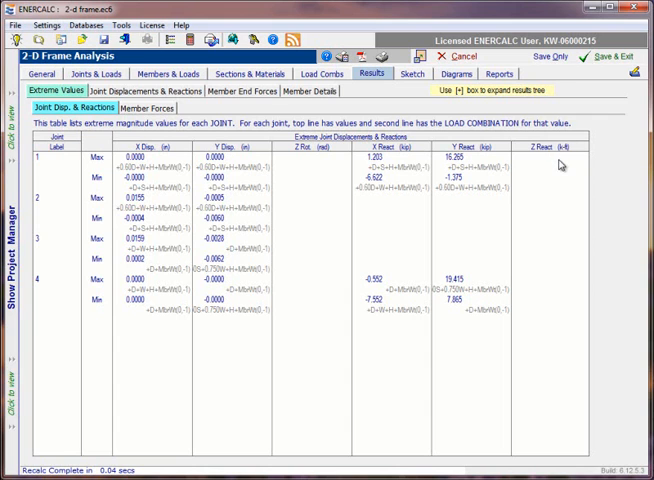
pyautogui.moveTo(552, 176)
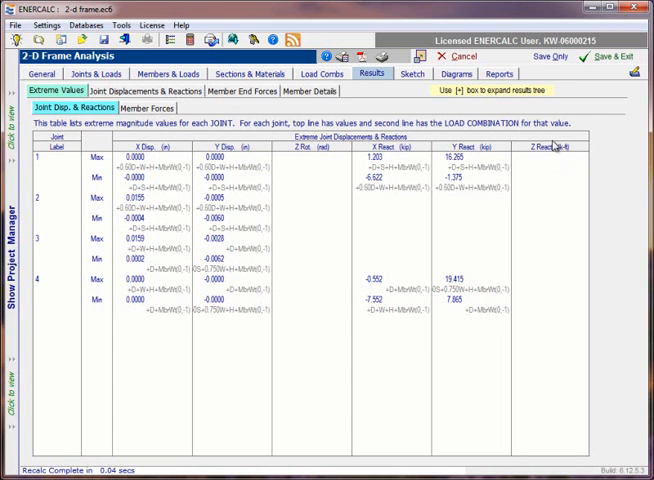
pyautogui.moveTo(548, 336)
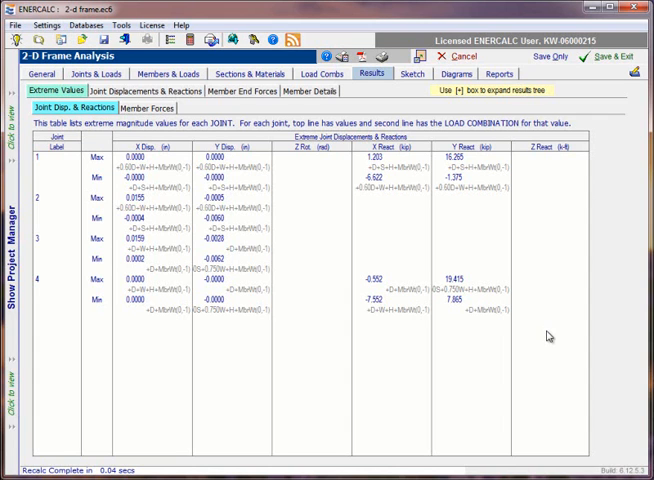
pyautogui.moveTo(288, 180)
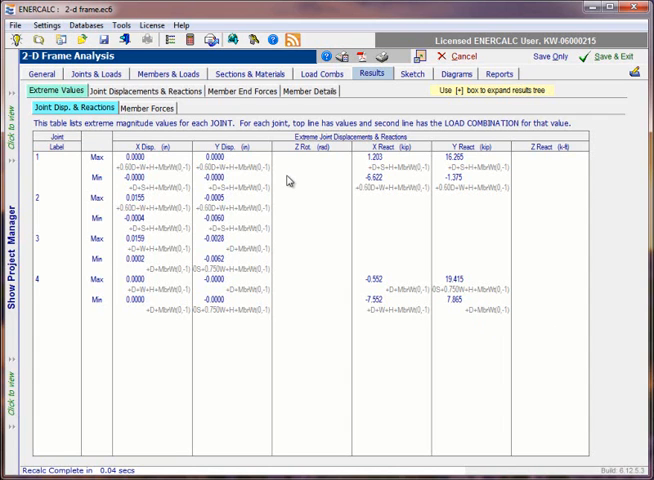
pyautogui.moveTo(300, 316)
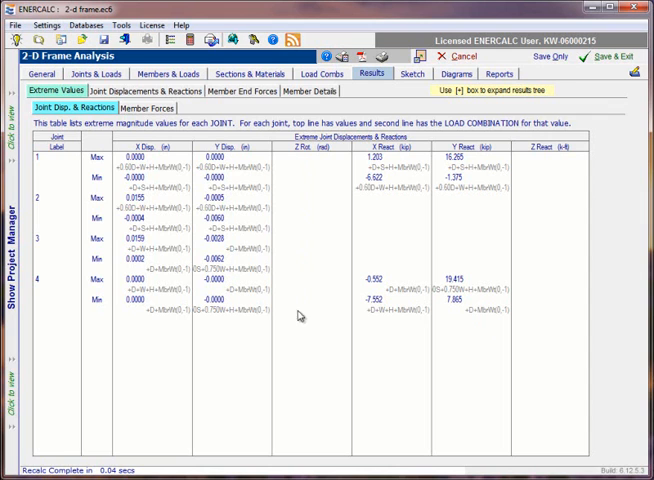
pyautogui.moveTo(306, 340)
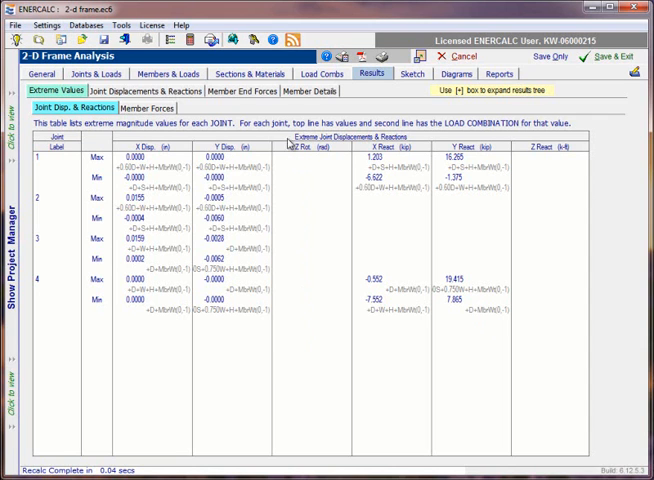
pyautogui.moveTo(324, 160)
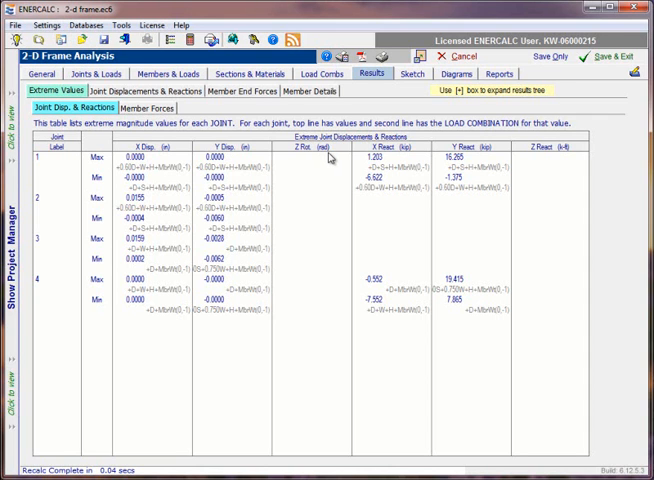
pyautogui.moveTo(320, 300)
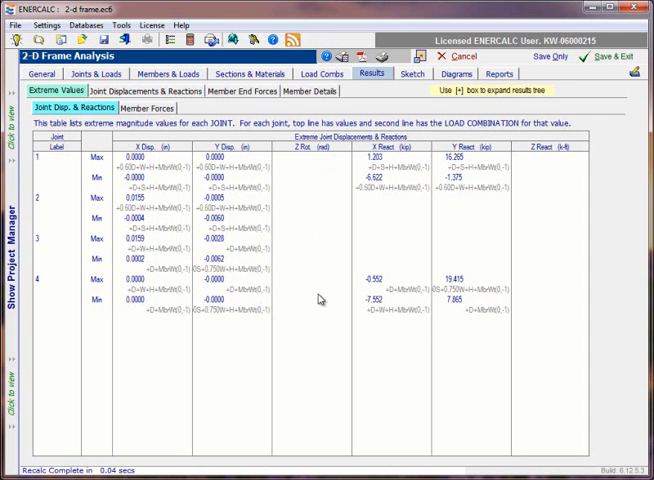
pyautogui.moveTo(316, 318)
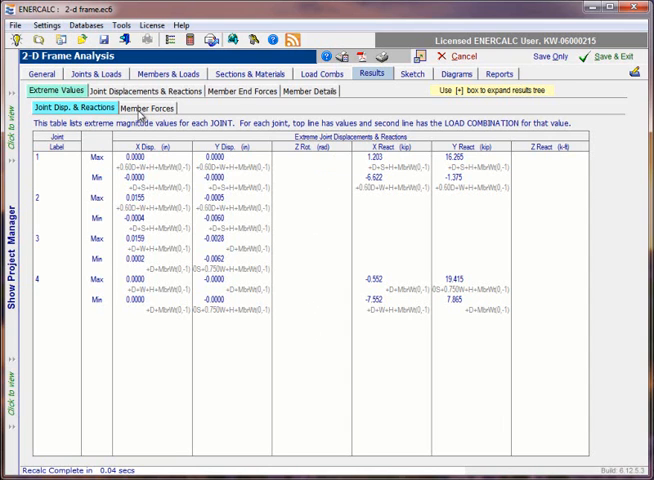
# - Show the extreme member forces table with axial, moment and shear per member
pyautogui.click(148, 108)
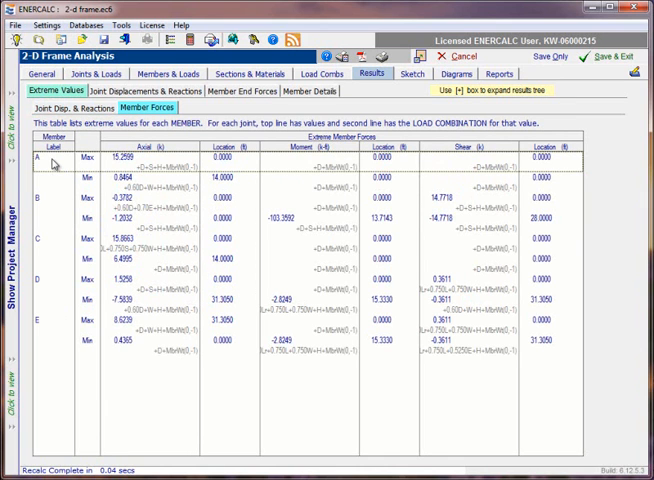
pyautogui.moveTo(44, 308)
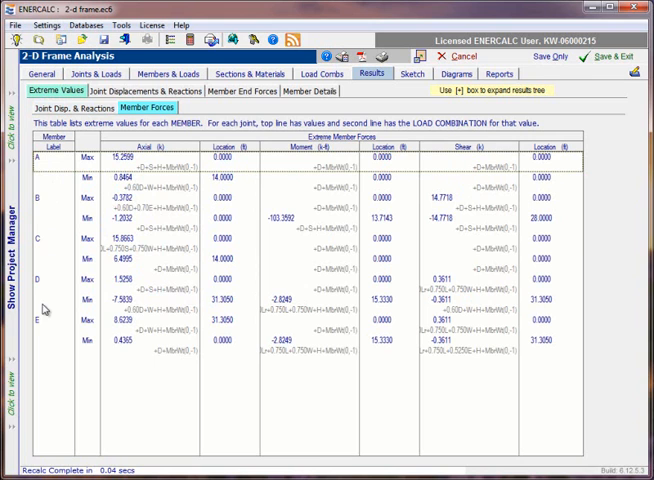
pyautogui.moveTo(156, 260)
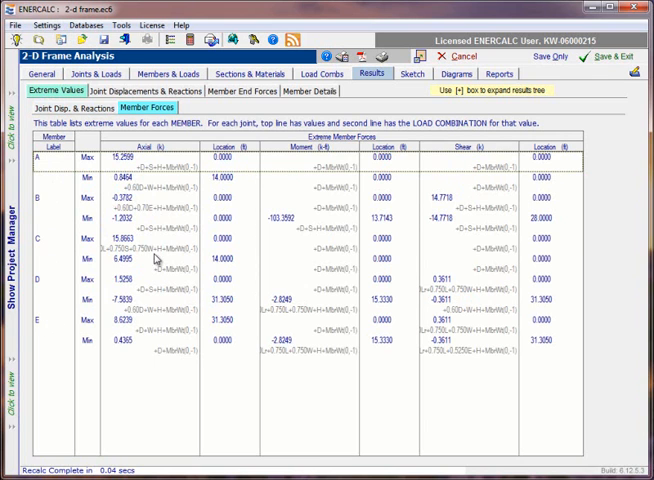
pyautogui.moveTo(132, 164)
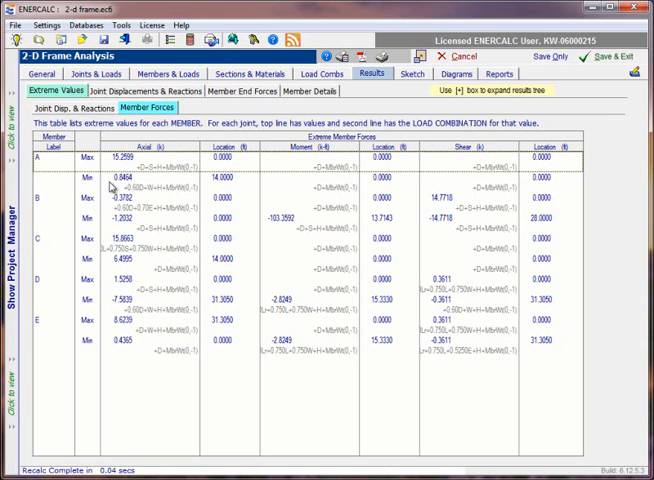
pyautogui.moveTo(116, 184)
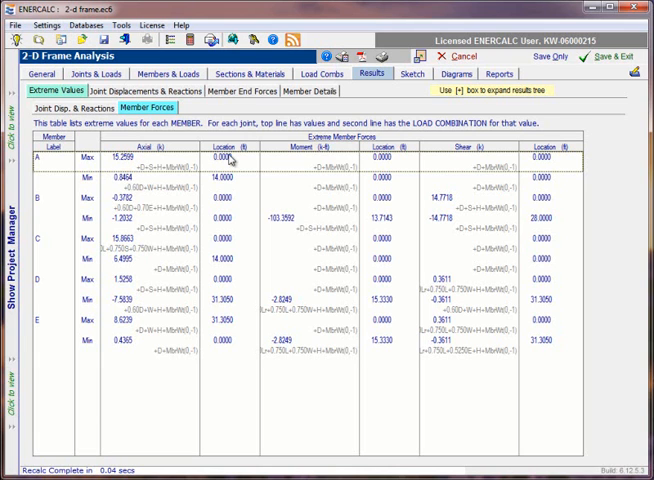
pyautogui.moveTo(230, 184)
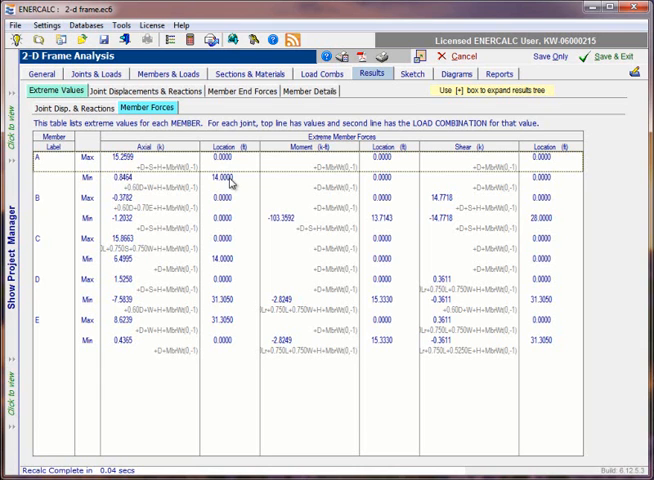
pyautogui.moveTo(228, 164)
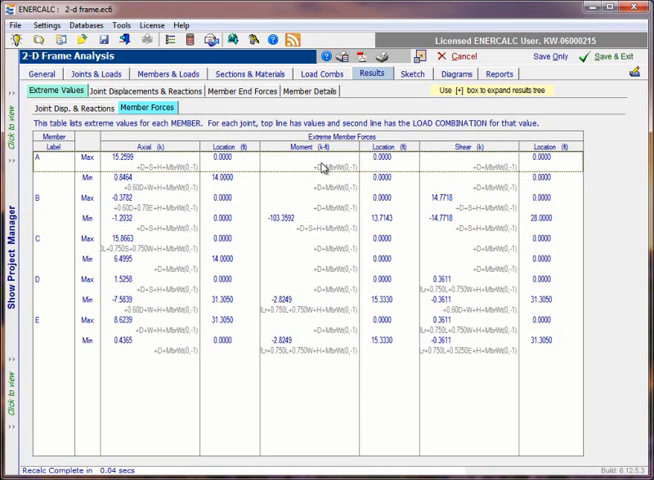
pyautogui.moveTo(60, 246)
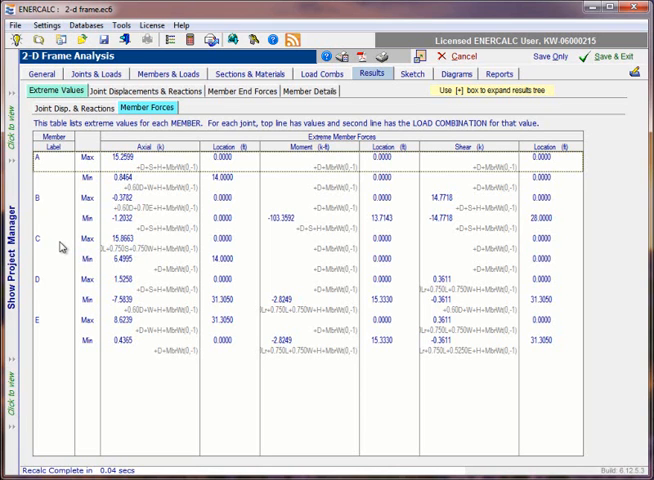
pyautogui.moveTo(312, 170)
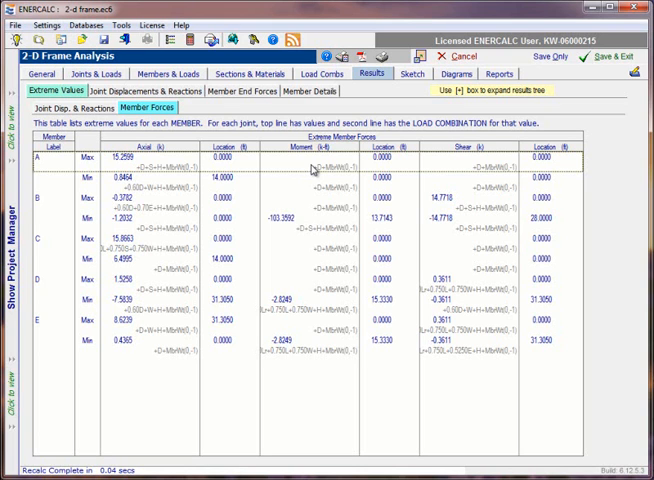
pyautogui.moveTo(318, 166)
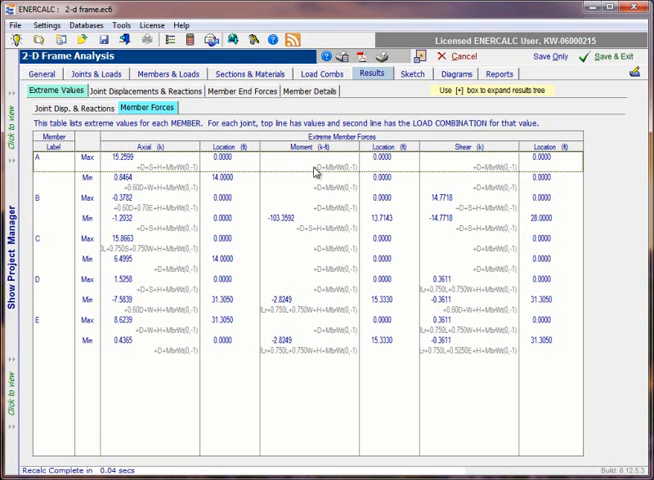
pyautogui.moveTo(192, 176)
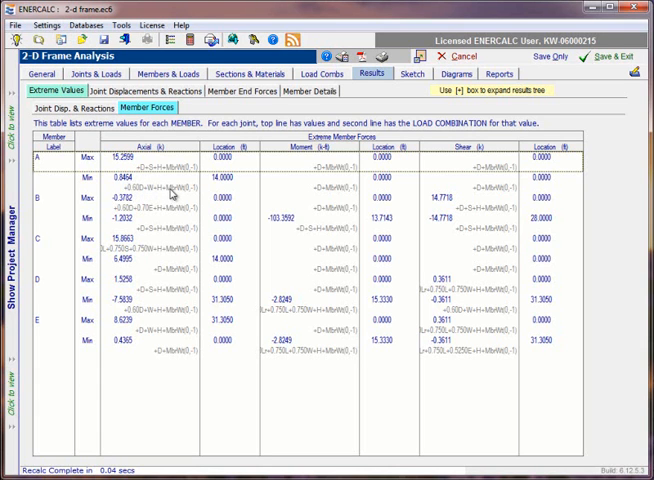
pyautogui.moveTo(446, 180)
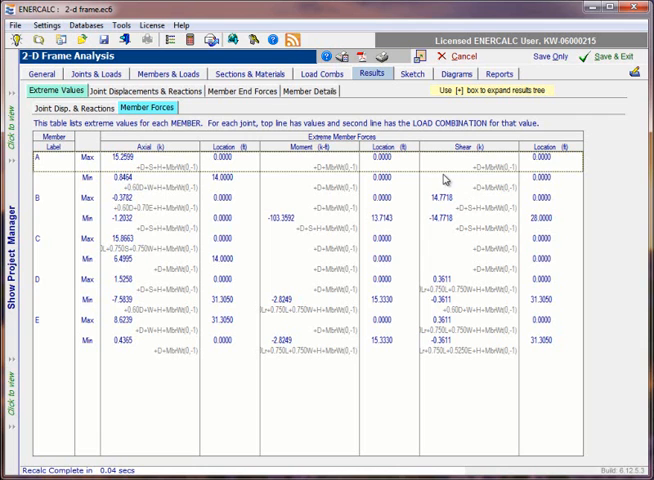
pyautogui.moveTo(476, 160)
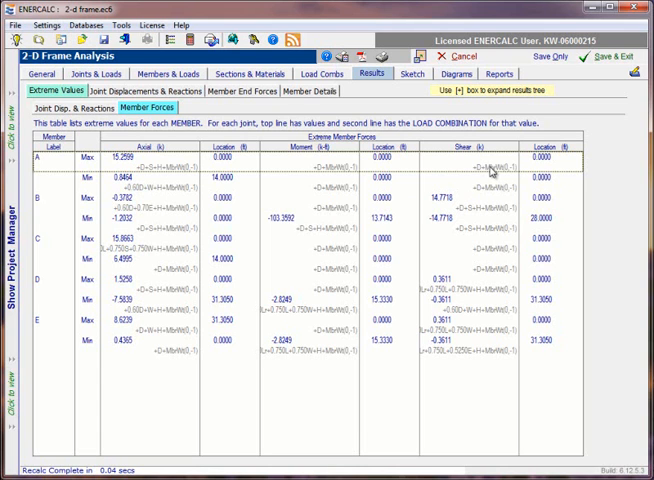
pyautogui.moveTo(488, 170)
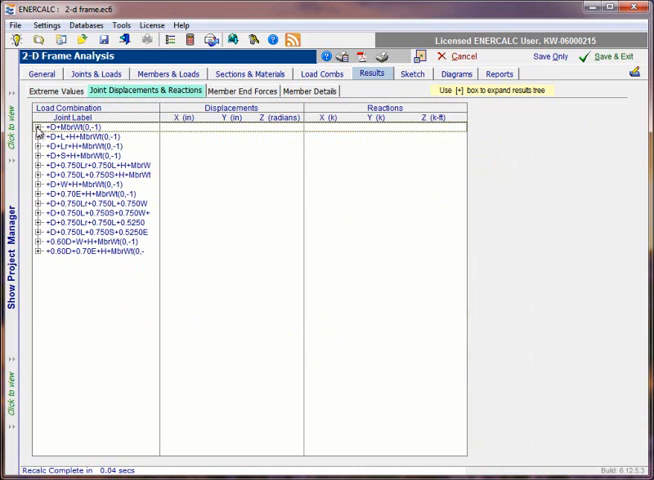
# - Expand the first load combination to list displacements and reactions for joints 1–4
pyautogui.click(40, 136)
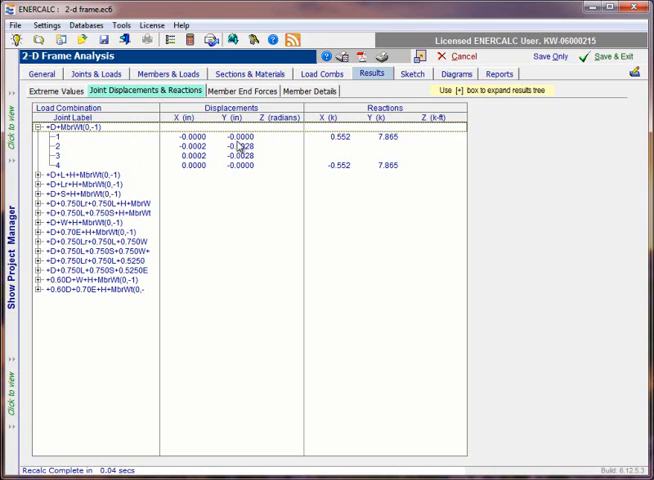
pyautogui.moveTo(284, 144)
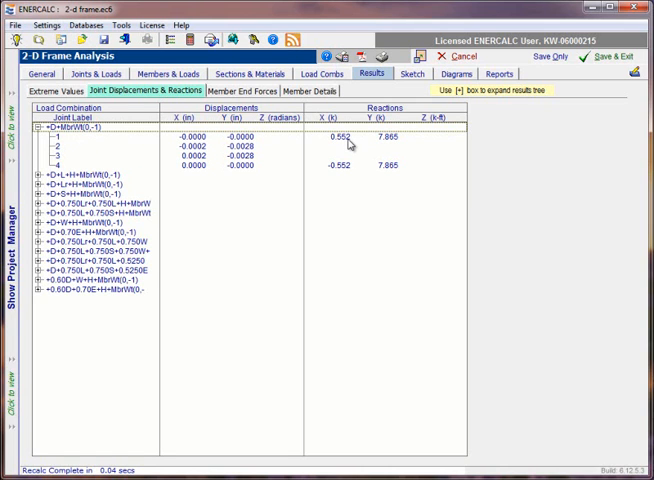
pyautogui.moveTo(344, 148)
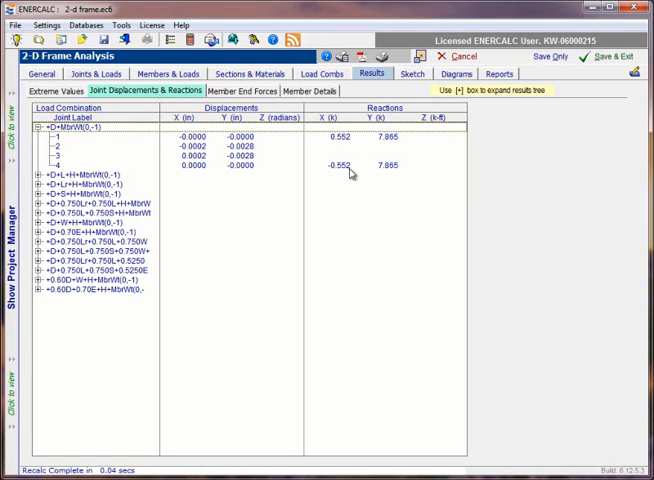
pyautogui.moveTo(336, 144)
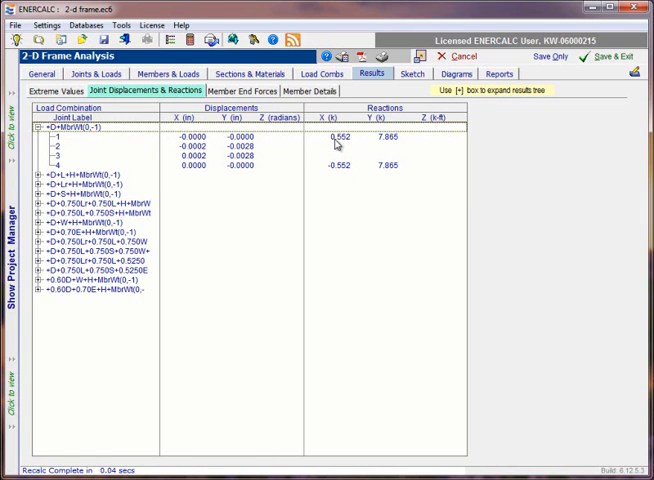
pyautogui.moveTo(380, 144)
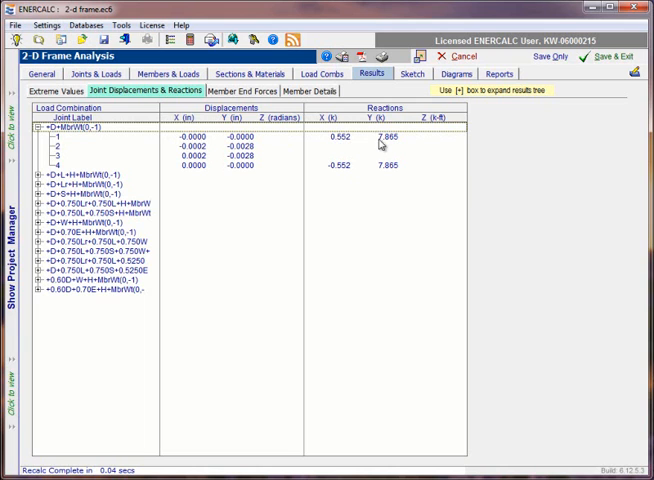
pyautogui.moveTo(428, 148)
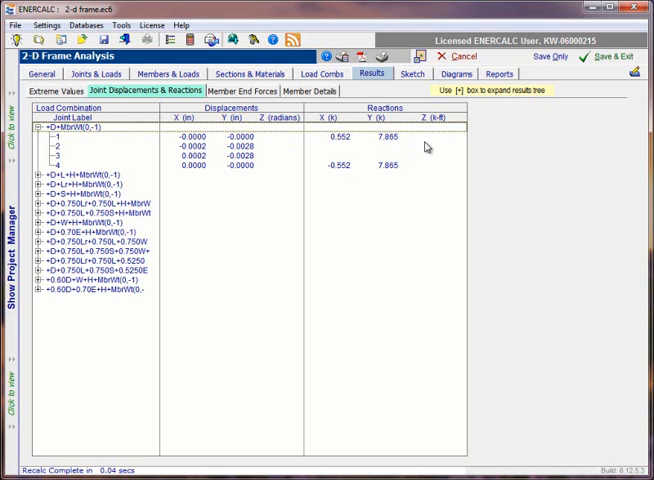
pyautogui.moveTo(432, 148)
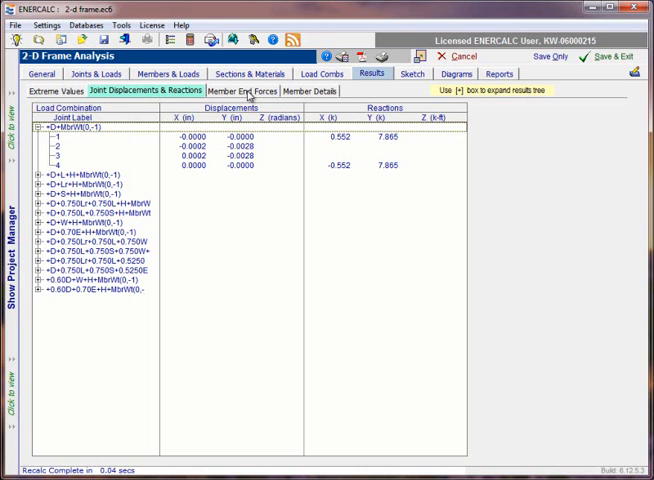
# - Show member end forces, expanding the first load combination and selecting member A
pyautogui.click(234, 92)
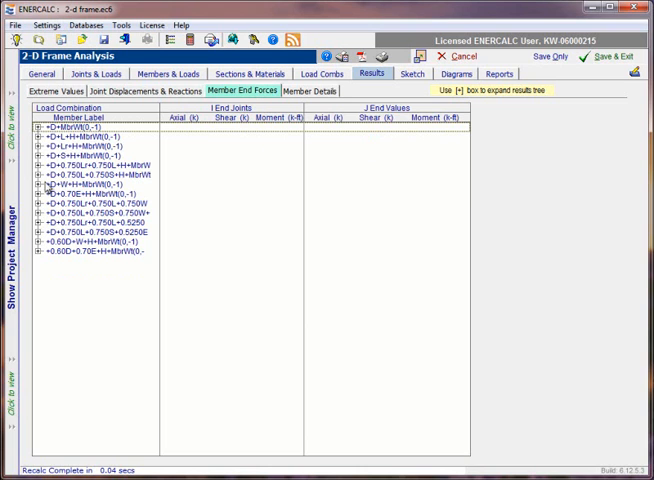
pyautogui.click(36, 132)
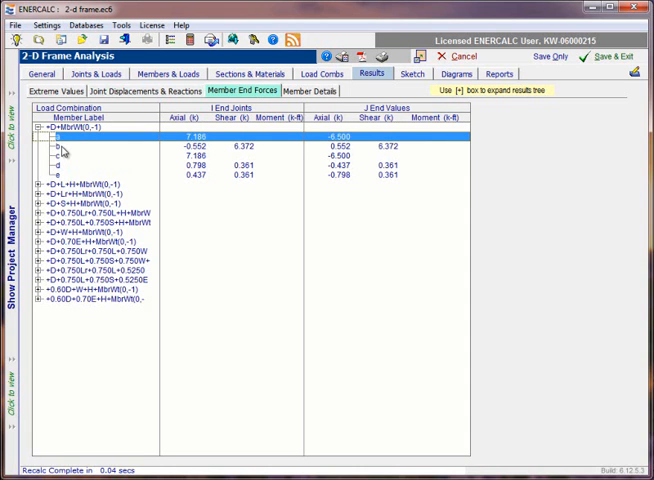
pyautogui.click(72, 148)
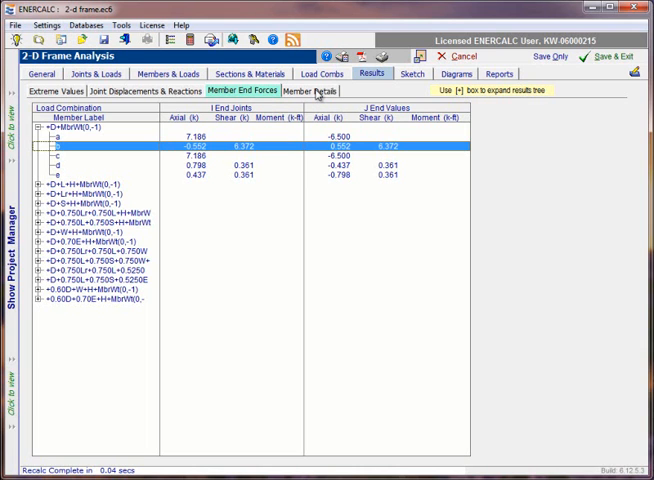
# - Show Member Detail results for member A under the first load combination and review its span values
pyautogui.click(312, 92)
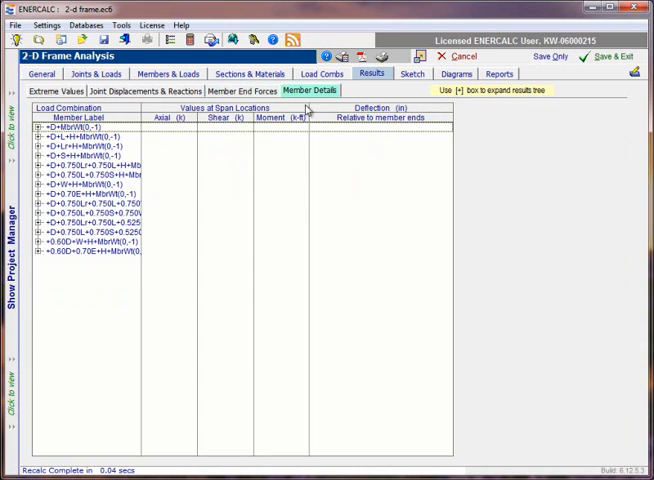
pyautogui.click(34, 132)
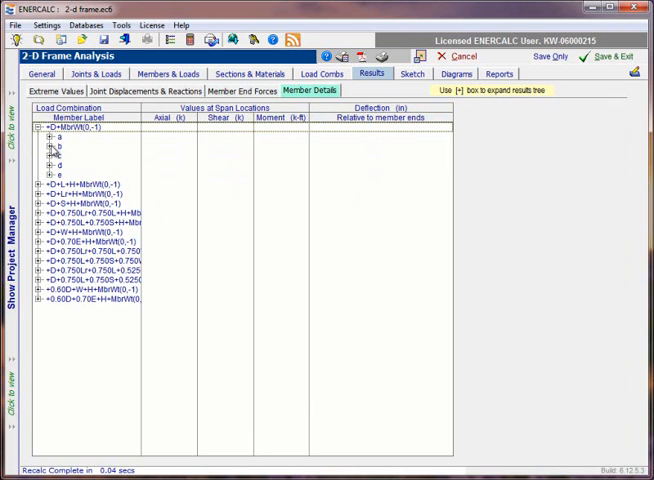
pyautogui.click(48, 150)
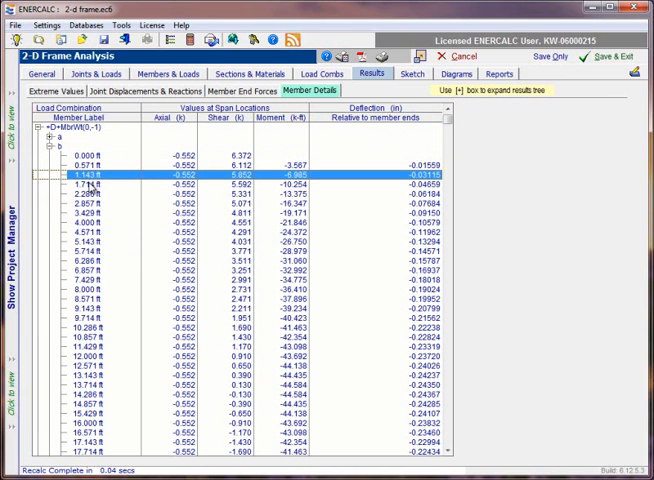
pyautogui.scroll(-3)
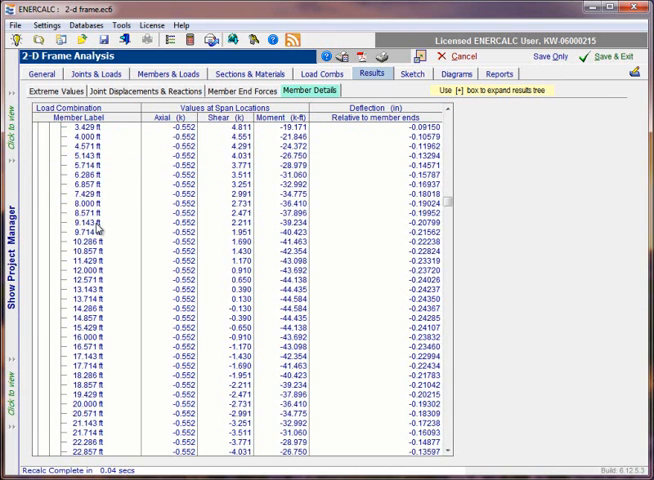
pyautogui.scroll(-3)
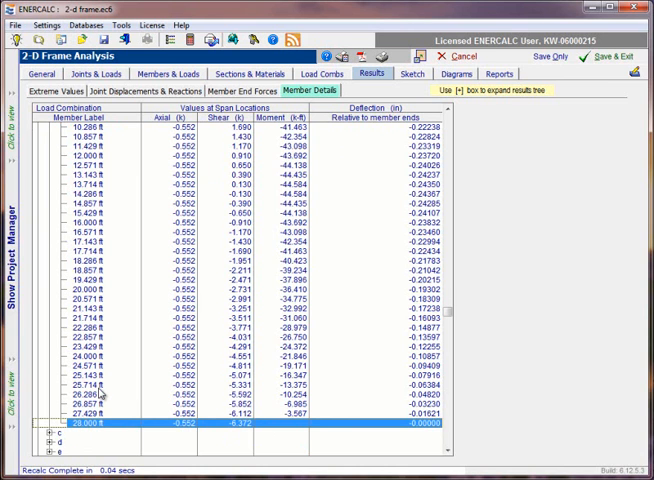
pyautogui.scroll(3)
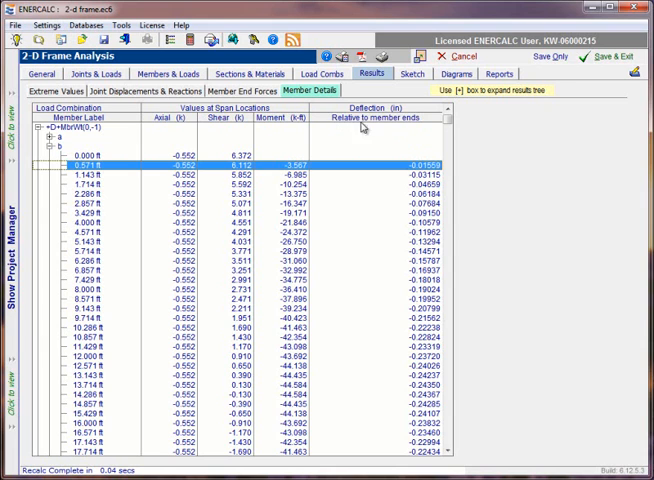
pyautogui.moveTo(416, 128)
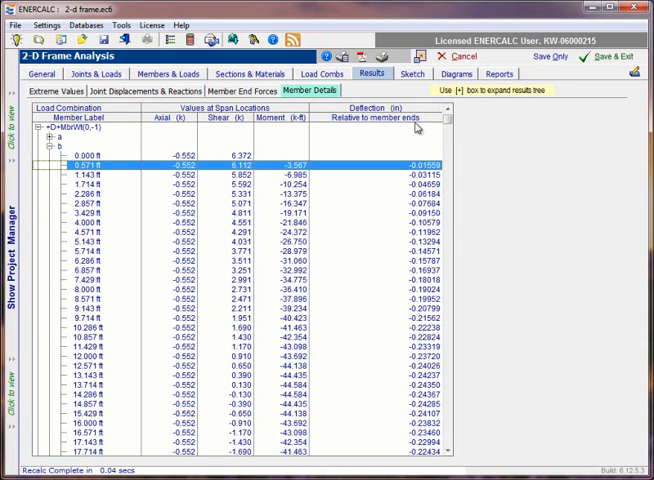
pyautogui.moveTo(412, 130)
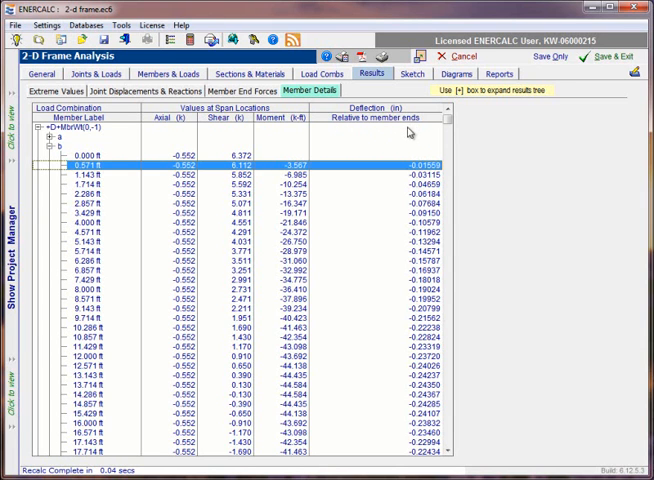
pyautogui.moveTo(404, 152)
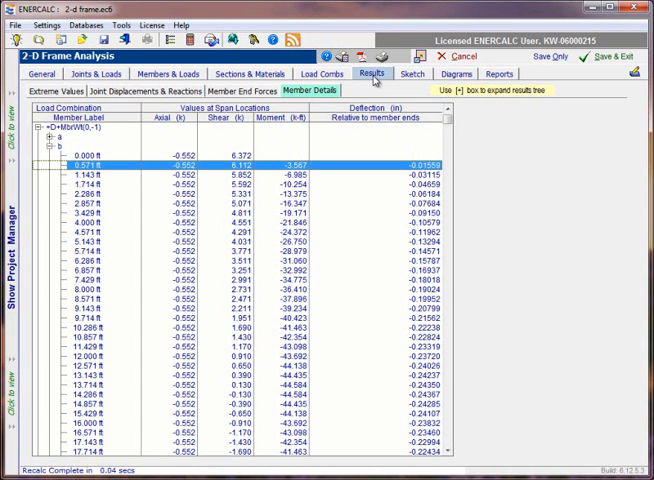
pyautogui.moveTo(416, 80)
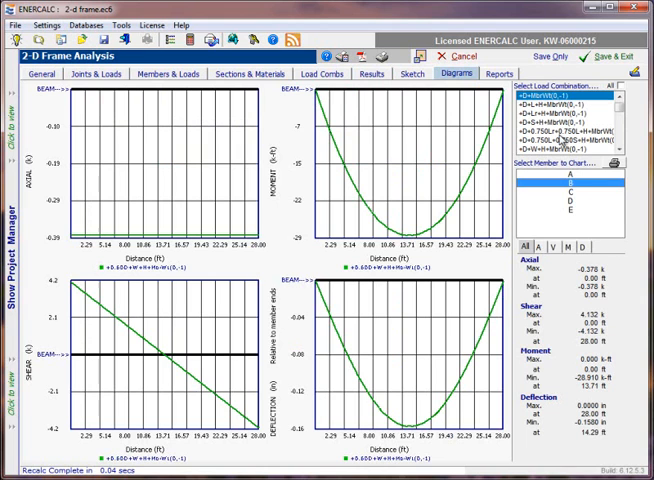
pyautogui.click(564, 196)
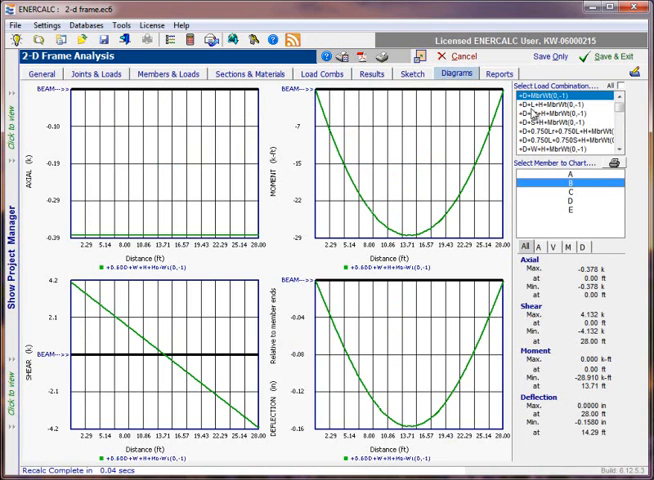
pyautogui.click(560, 104)
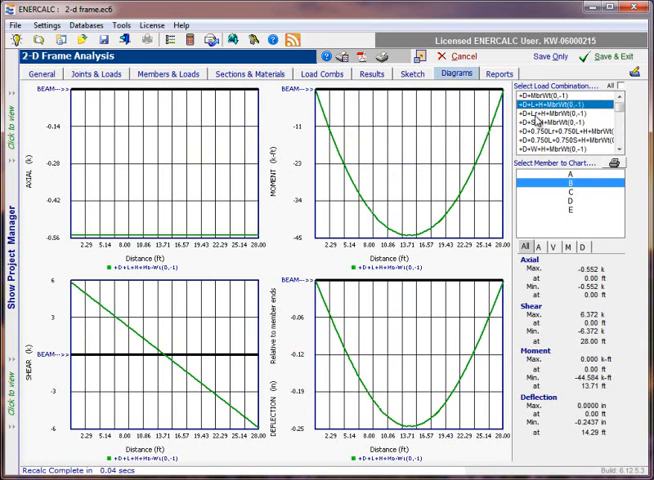
pyautogui.click(560, 128)
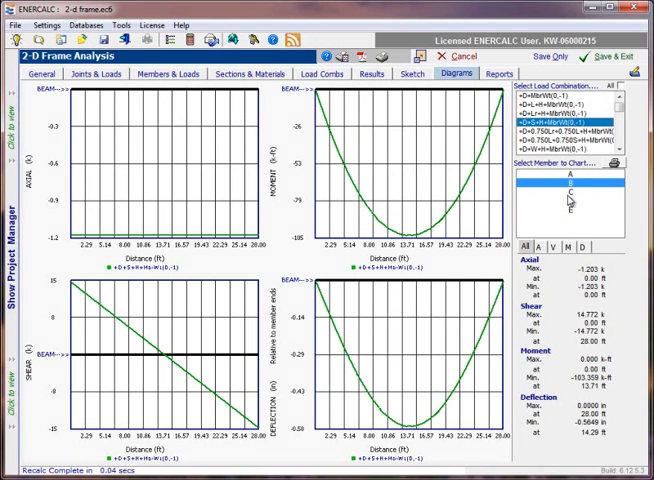
pyautogui.click(578, 190)
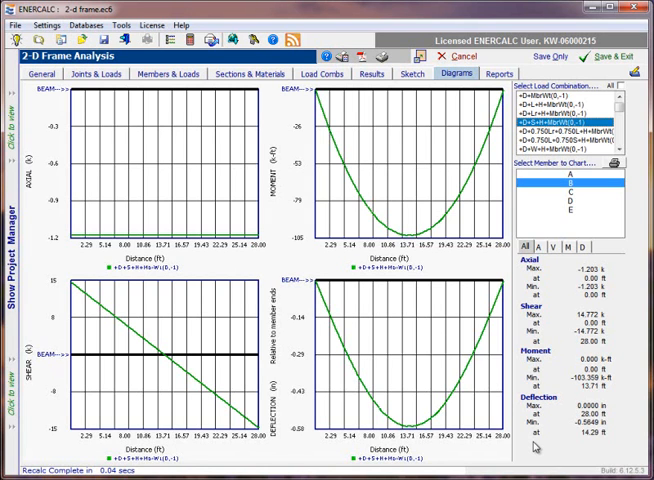
pyautogui.moveTo(272, 208)
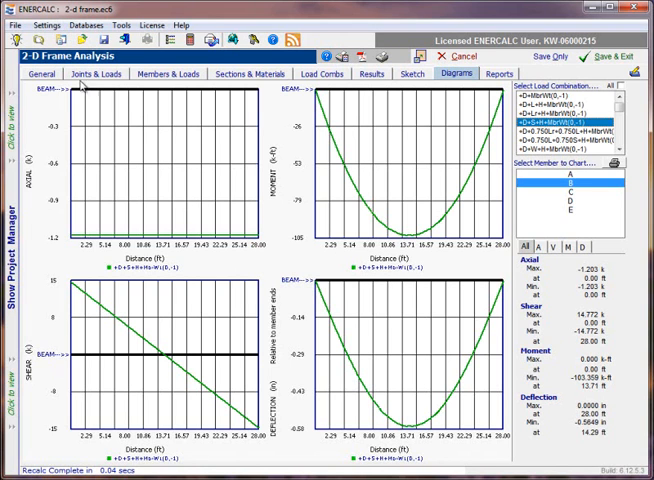
pyautogui.moveTo(32, 192)
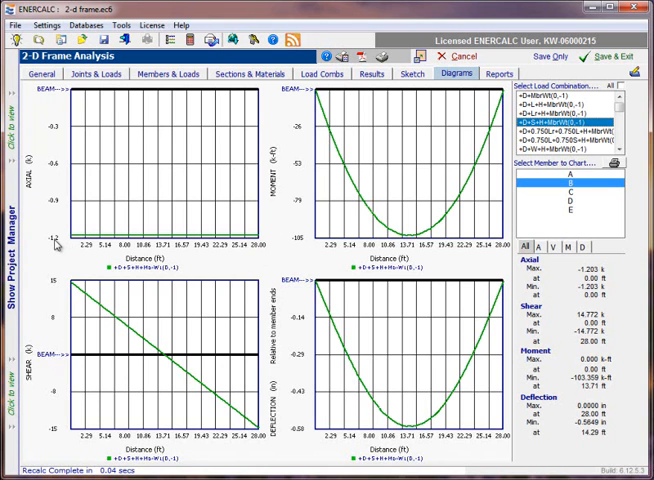
pyautogui.moveTo(164, 252)
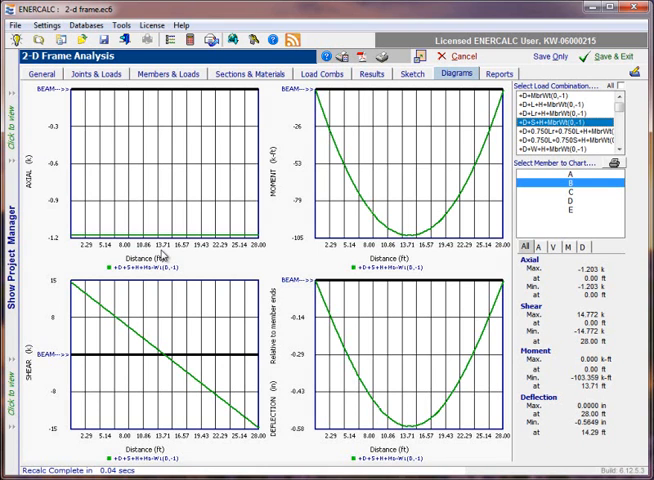
pyautogui.moveTo(108, 224)
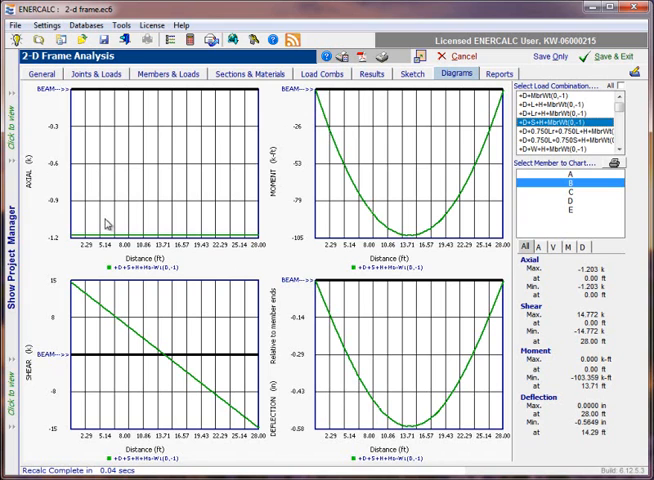
pyautogui.moveTo(234, 244)
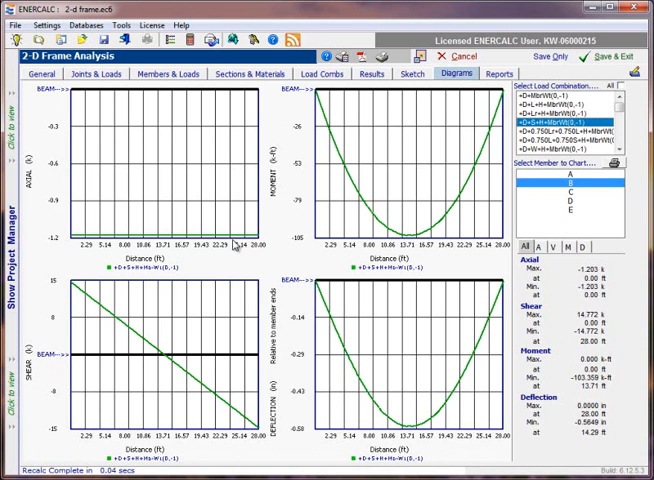
pyautogui.moveTo(328, 96)
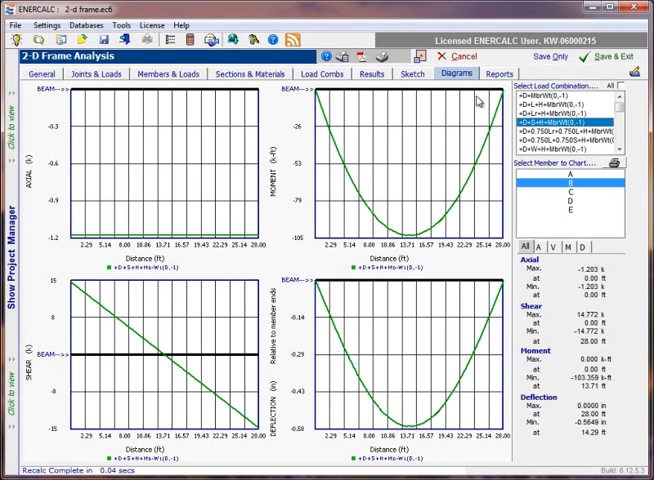
pyautogui.moveTo(360, 96)
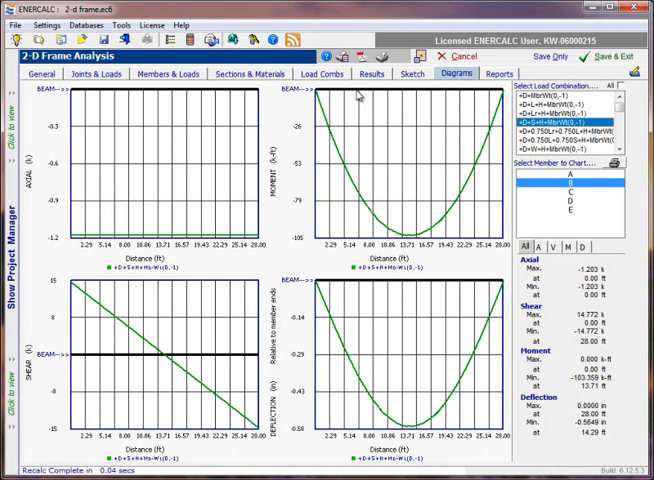
pyautogui.moveTo(310, 96)
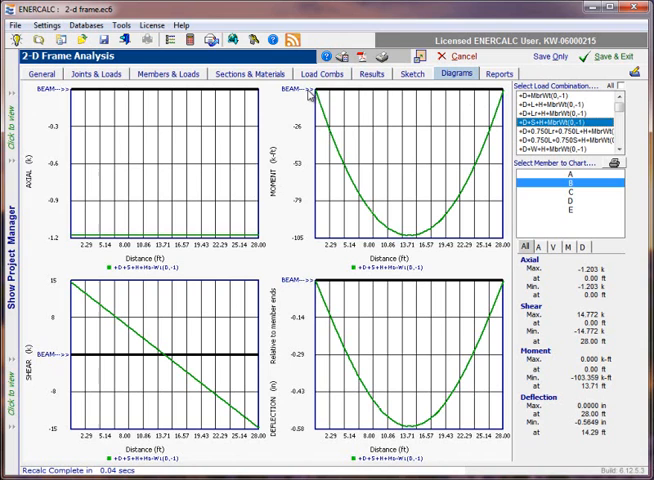
pyautogui.moveTo(356, 192)
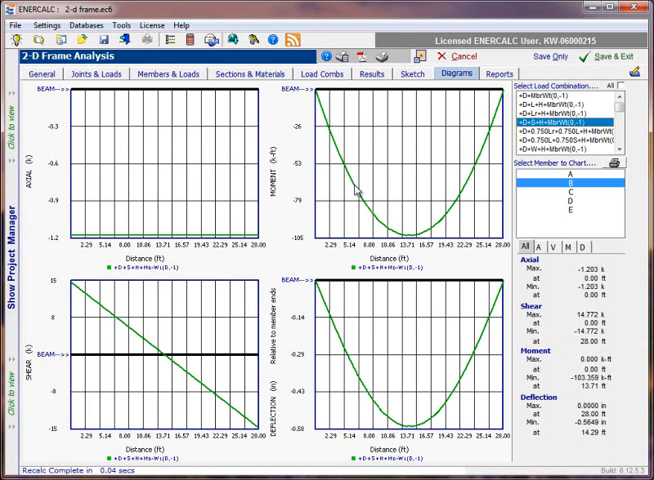
pyautogui.moveTo(460, 196)
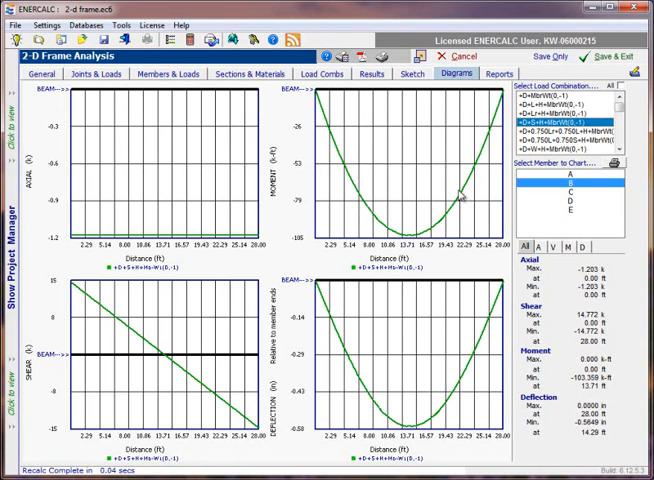
pyautogui.moveTo(476, 198)
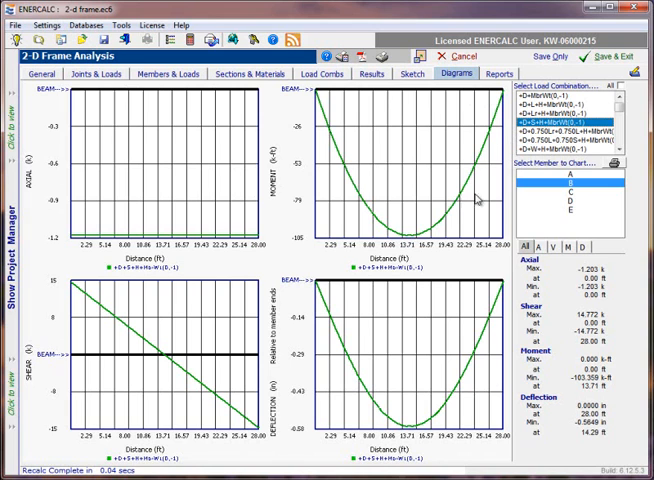
pyautogui.moveTo(330, 116)
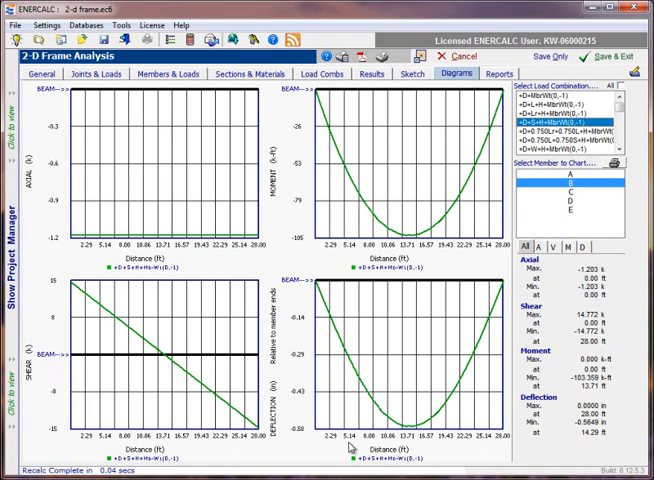
pyautogui.moveTo(304, 268)
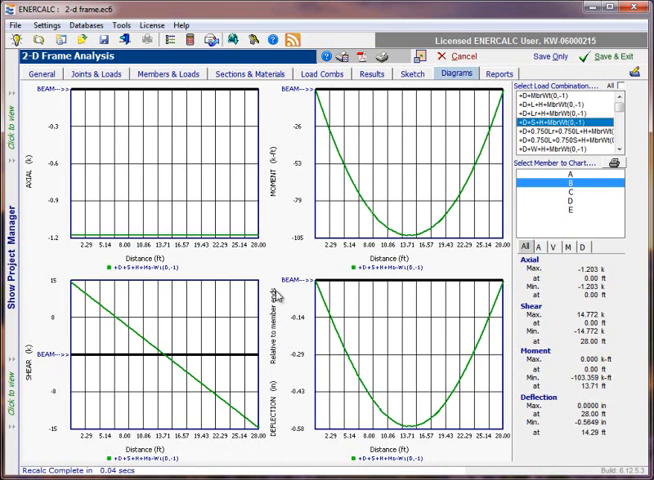
pyautogui.moveTo(308, 286)
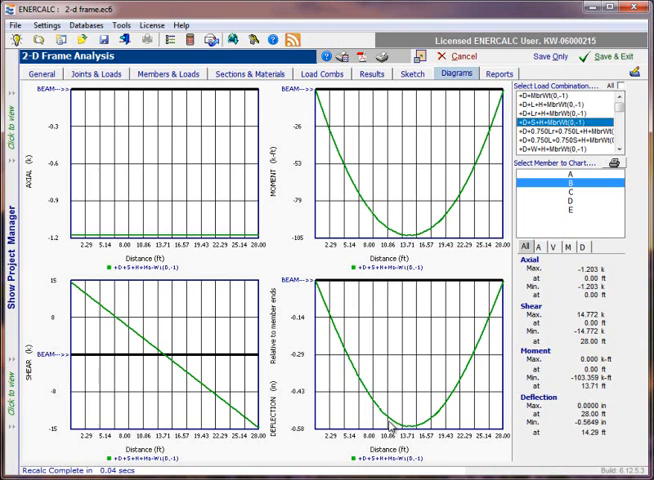
pyautogui.moveTo(332, 356)
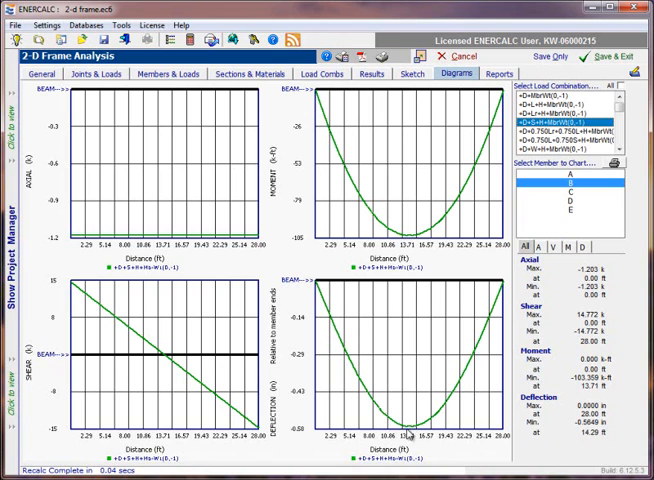
pyautogui.moveTo(304, 438)
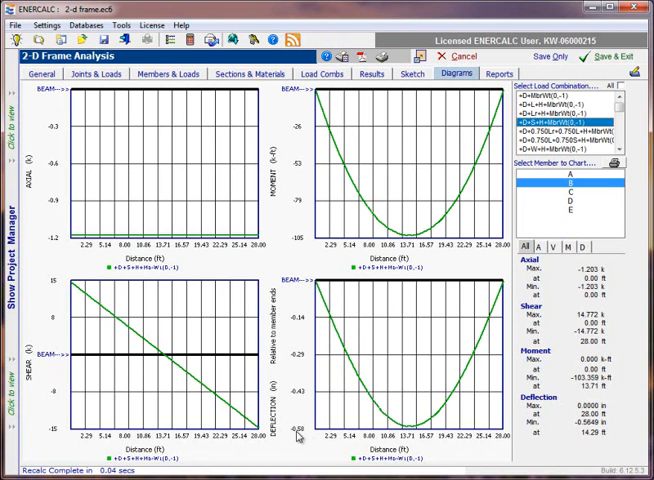
pyautogui.moveTo(292, 432)
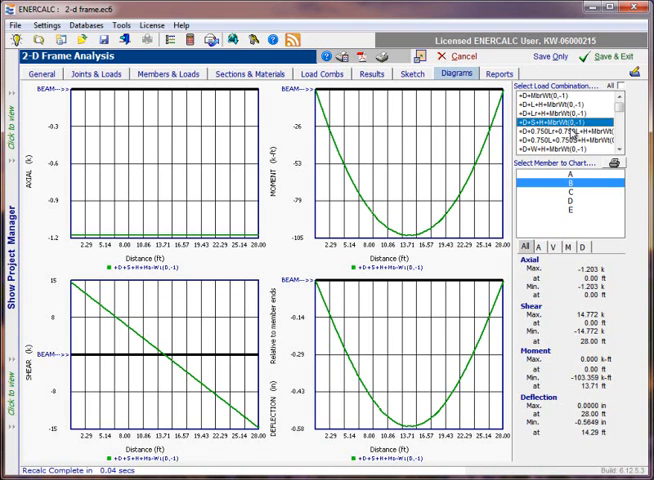
pyautogui.click(560, 136)
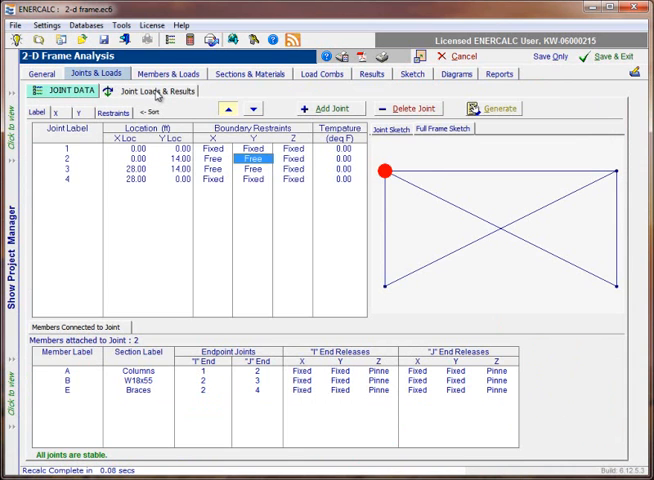
# - Review the applied loads and results for joints 2 and 3 in Joint Loads & Results
pyautogui.click(160, 92)
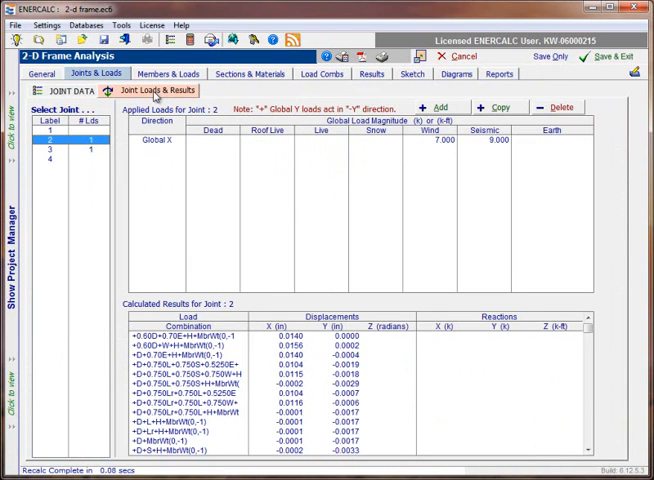
pyautogui.moveTo(184, 244)
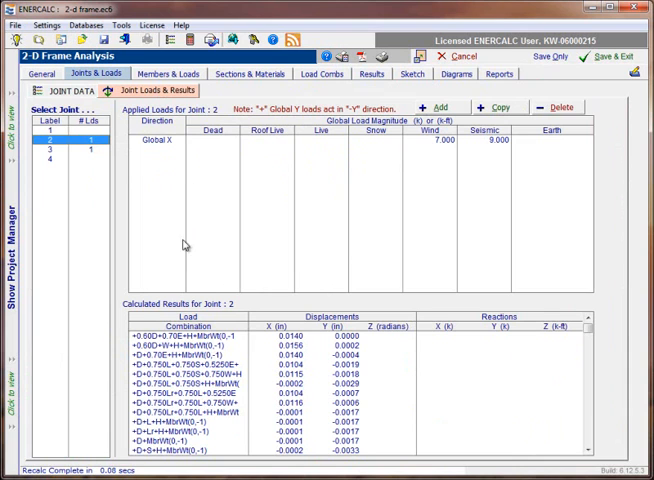
pyautogui.moveTo(150, 320)
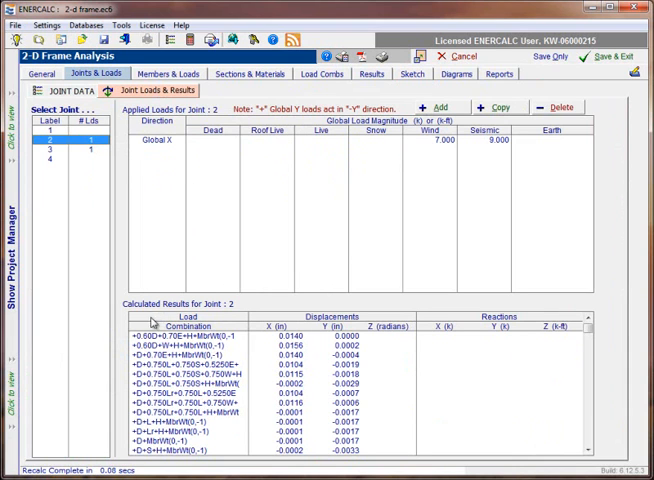
pyautogui.moveTo(136, 252)
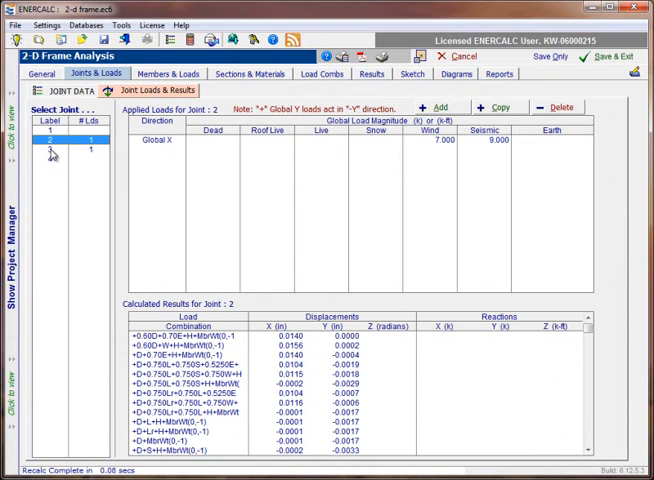
pyautogui.click(40, 156)
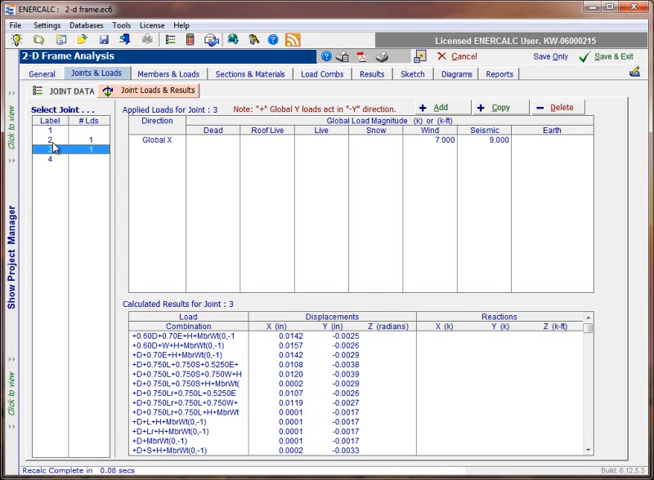
pyautogui.click(52, 158)
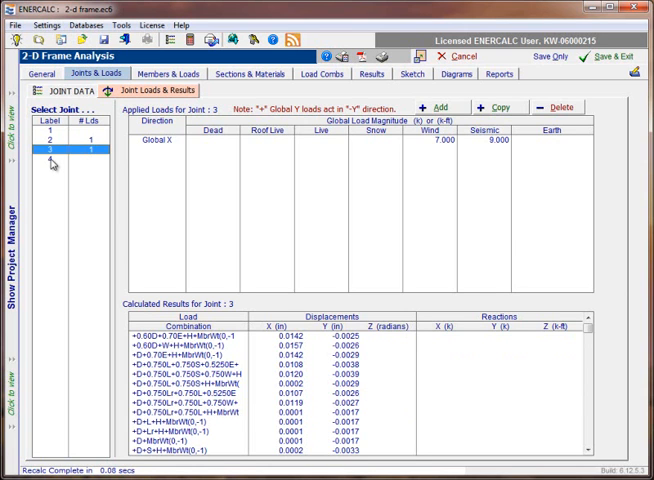
# - Bring up the Member Forces table under Members & Loads
pyautogui.click(46, 162)
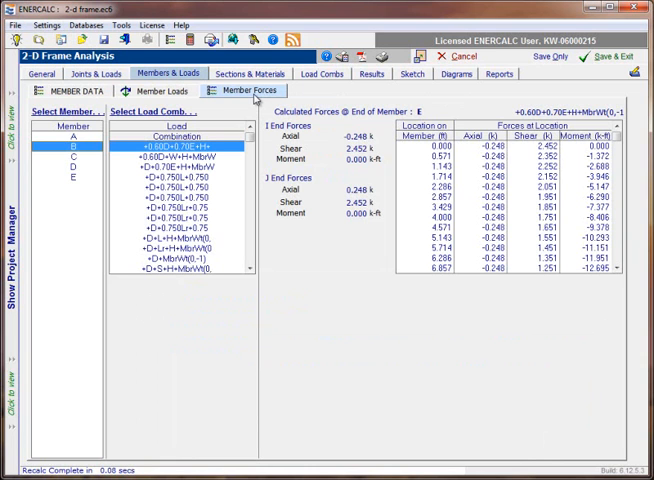
pyautogui.click(72, 140)
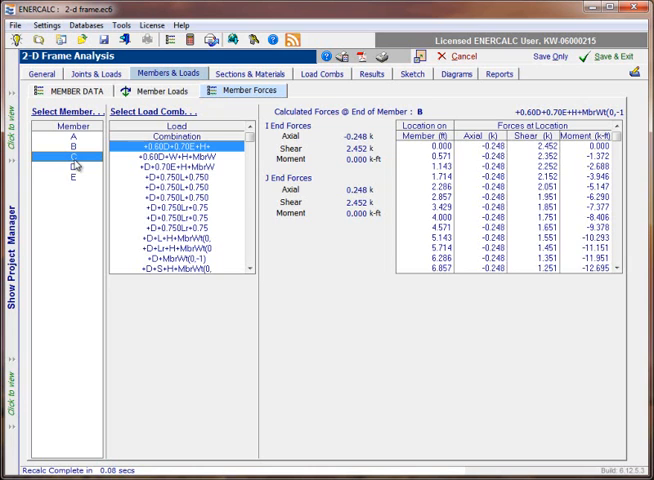
# - Show member C's calculated forces, then return to the member diagrams
pyautogui.click(178, 198)
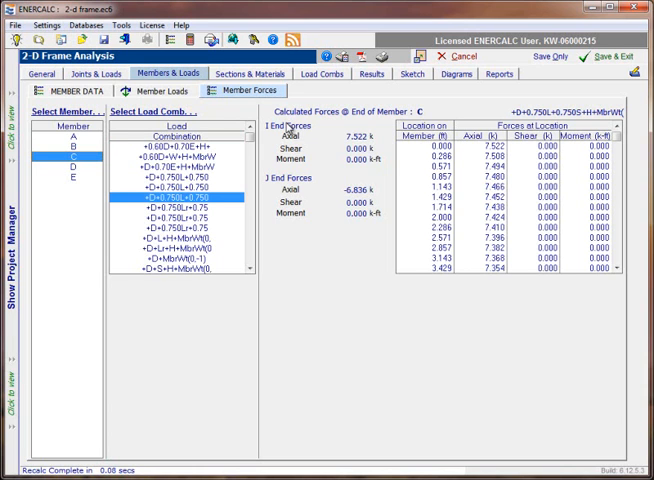
pyautogui.moveTo(376, 170)
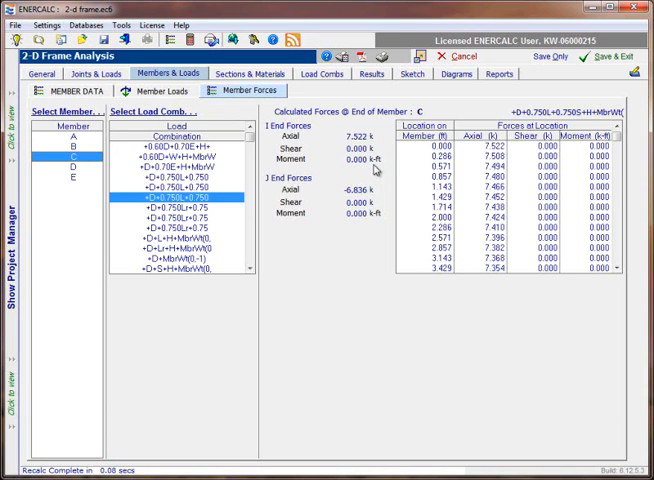
pyautogui.moveTo(278, 204)
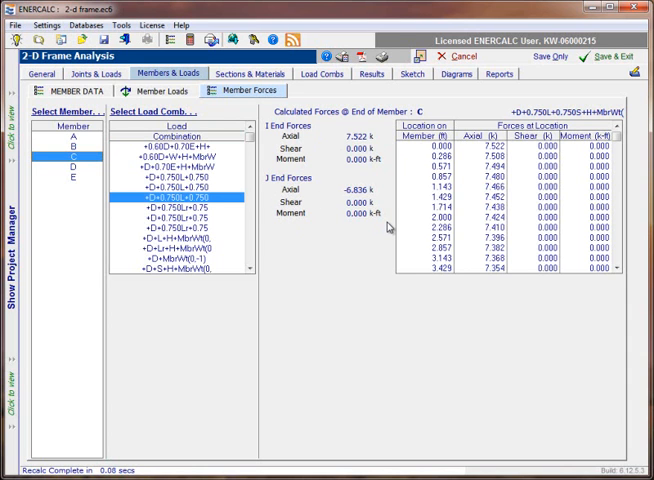
pyautogui.moveTo(512, 156)
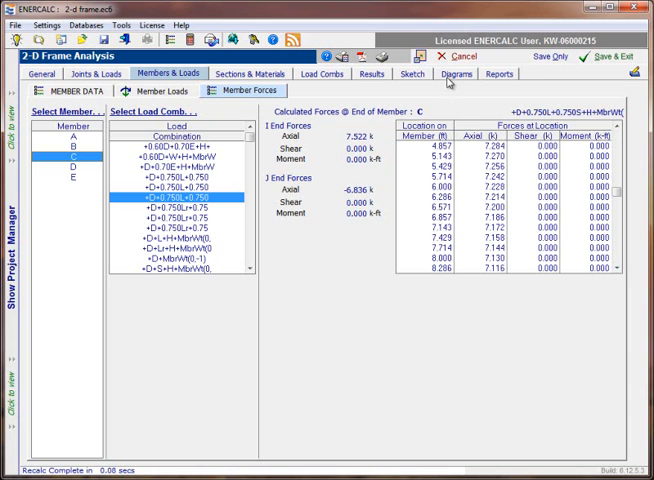
pyautogui.click(468, 72)
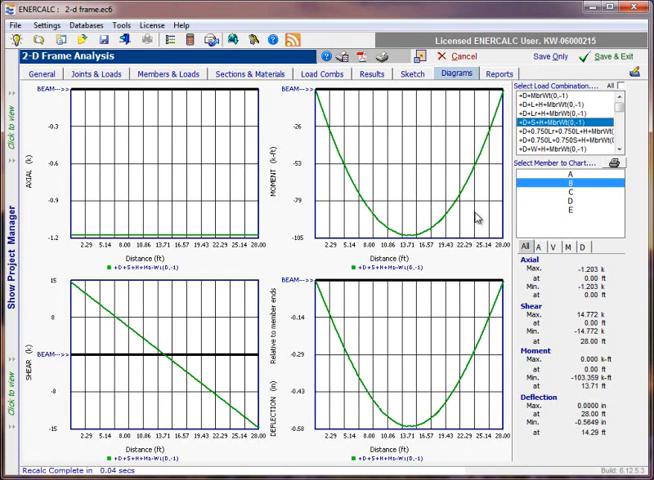
pyautogui.moveTo(484, 268)
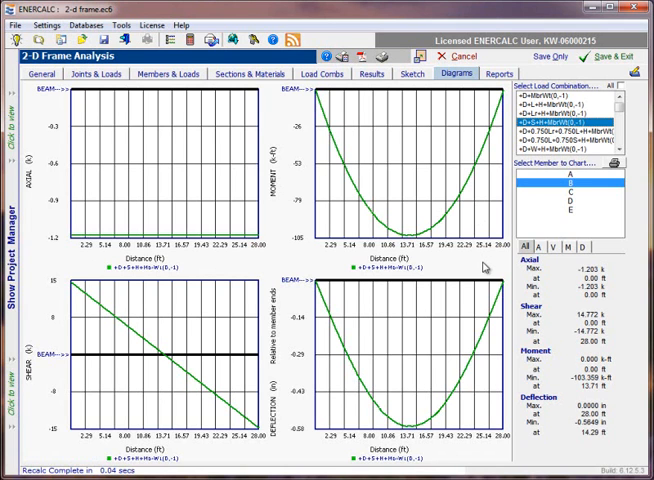